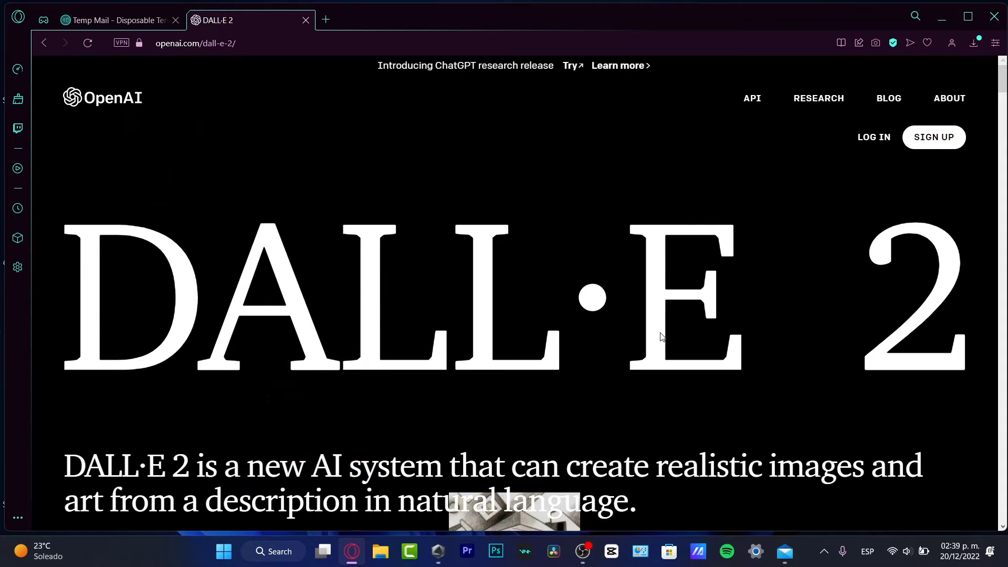
Step: Scroll down the DALL·E 2 page to the astronaut-riding-a-horse text description demo
{"action": "scroll", "scroll_direction": "down", "scroll_amount": 3}
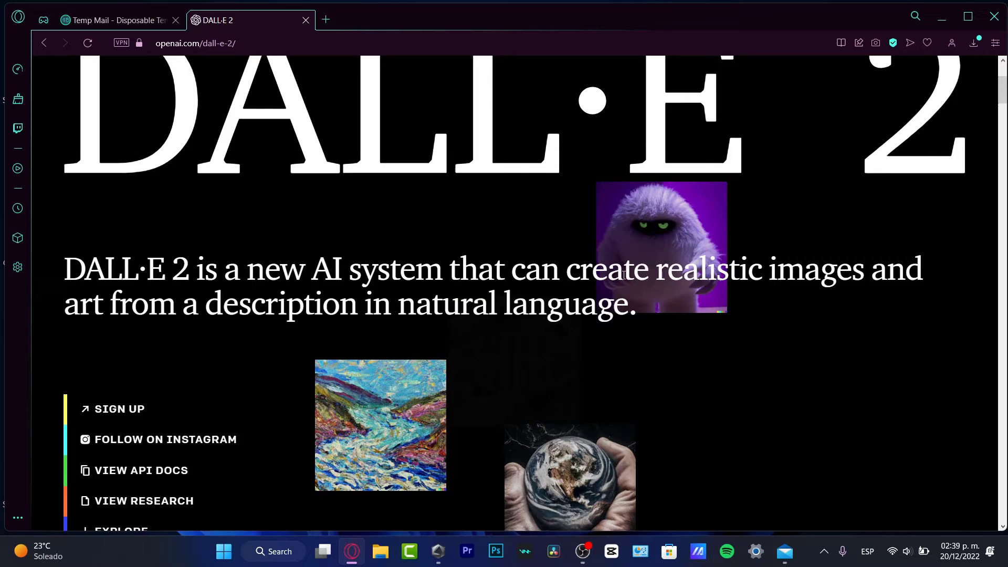
{"action": "scroll", "scroll_direction": "down", "scroll_amount": 3}
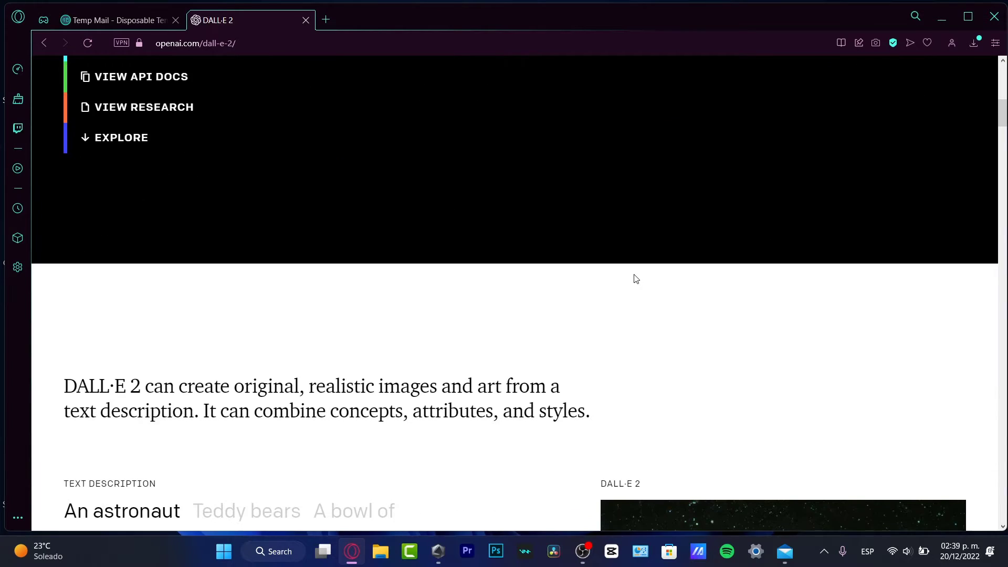
{"action": "scroll", "scroll_direction": "down", "scroll_amount": 3}
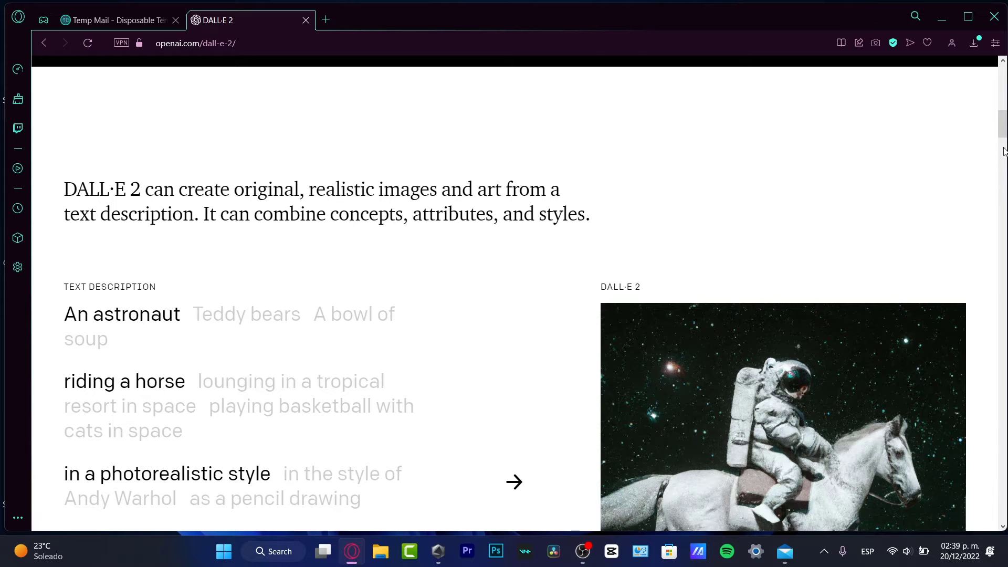
{"action": "scroll", "scroll_direction": "down", "scroll_amount": 3}
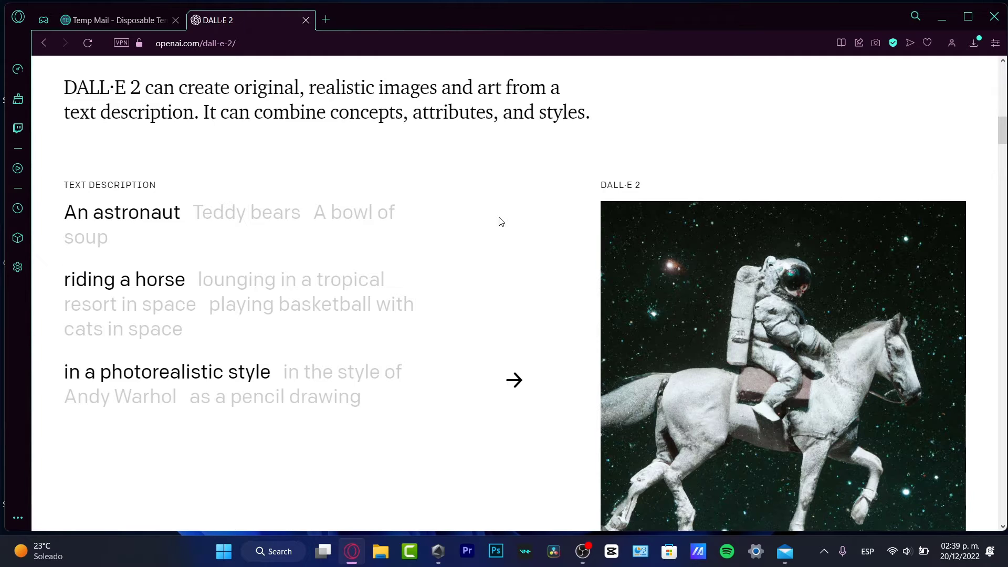
{"action": "mouse_move", "coordinate": [486, 201]}
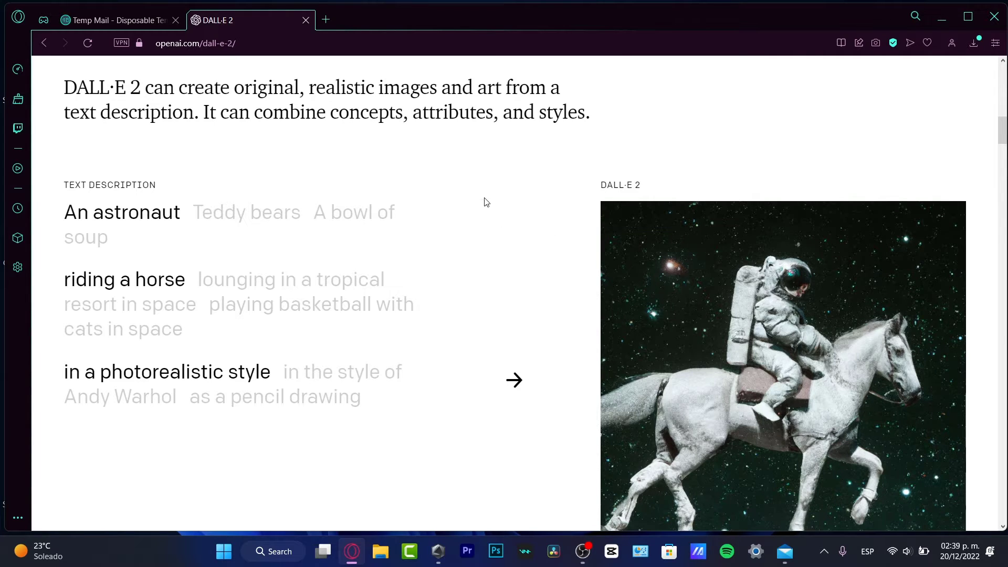
Step: Build the demo prompt 'A bowl of soup that looks like a monster spray-painted on a wall'
{"action": "left_click", "coordinate": [353, 212]}
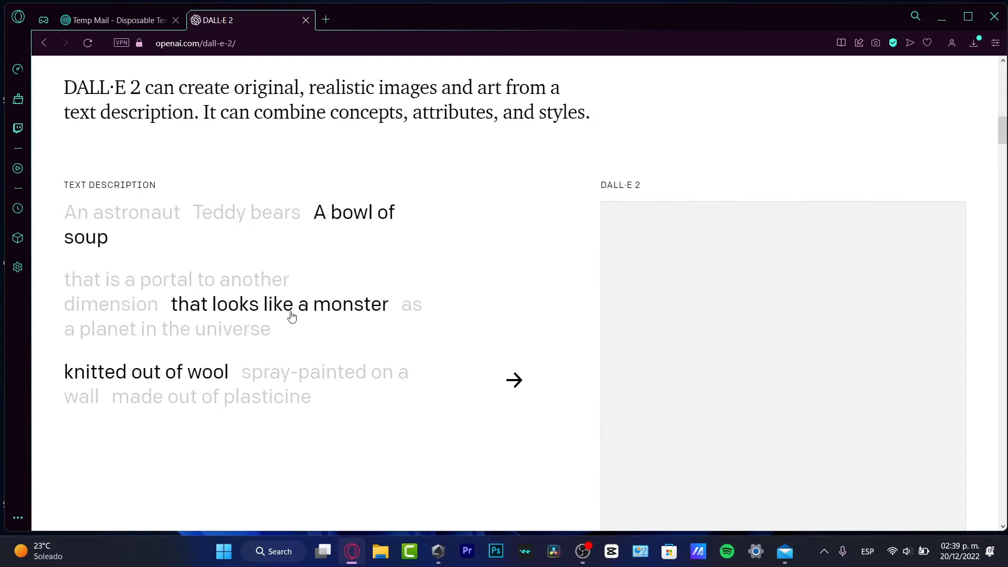
{"action": "left_click", "coordinate": [324, 372]}
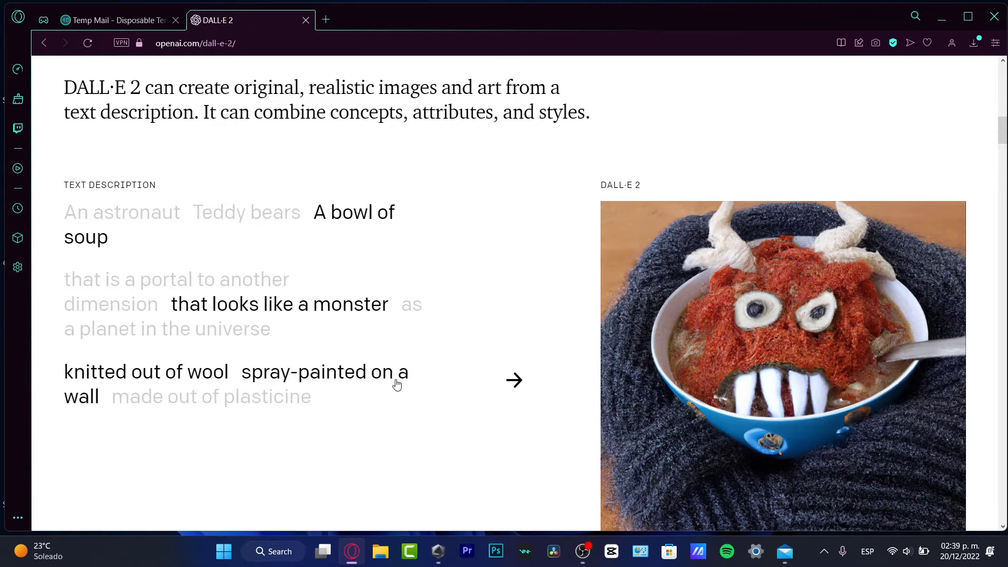
{"action": "left_click", "coordinate": [324, 372]}
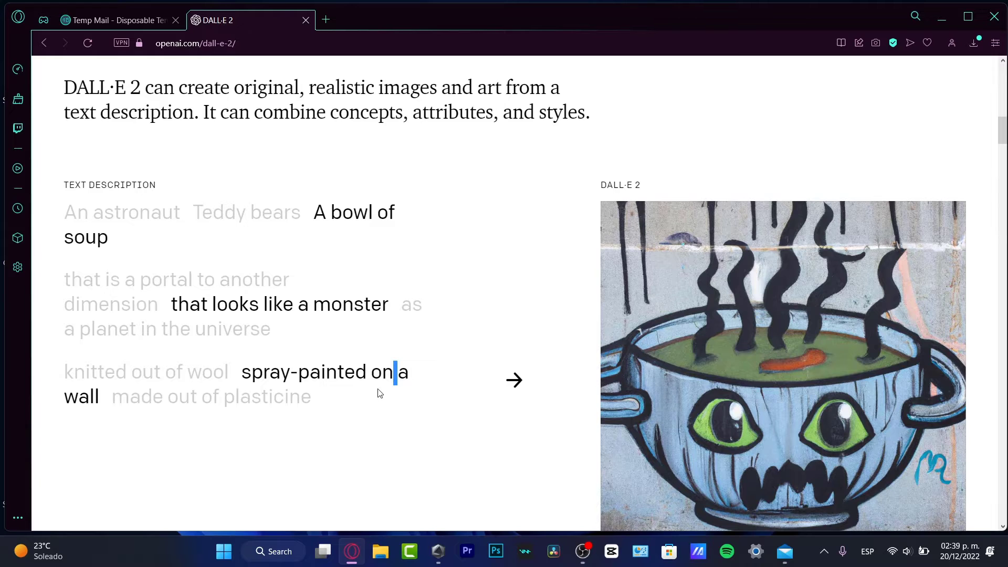
{"action": "scroll", "scroll_direction": "down", "scroll_amount": 3}
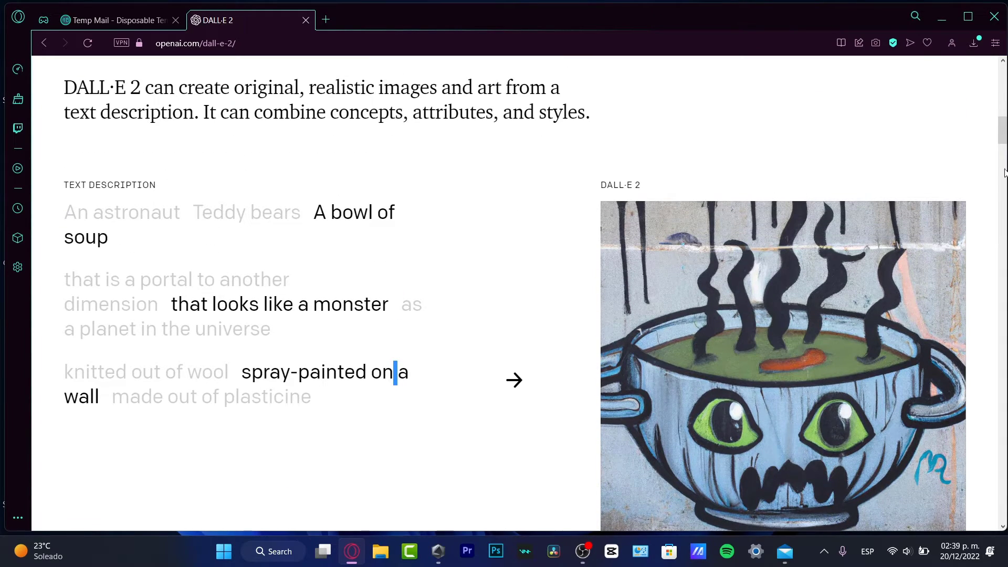
{"action": "scroll", "scroll_direction": "down", "scroll_amount": 3}
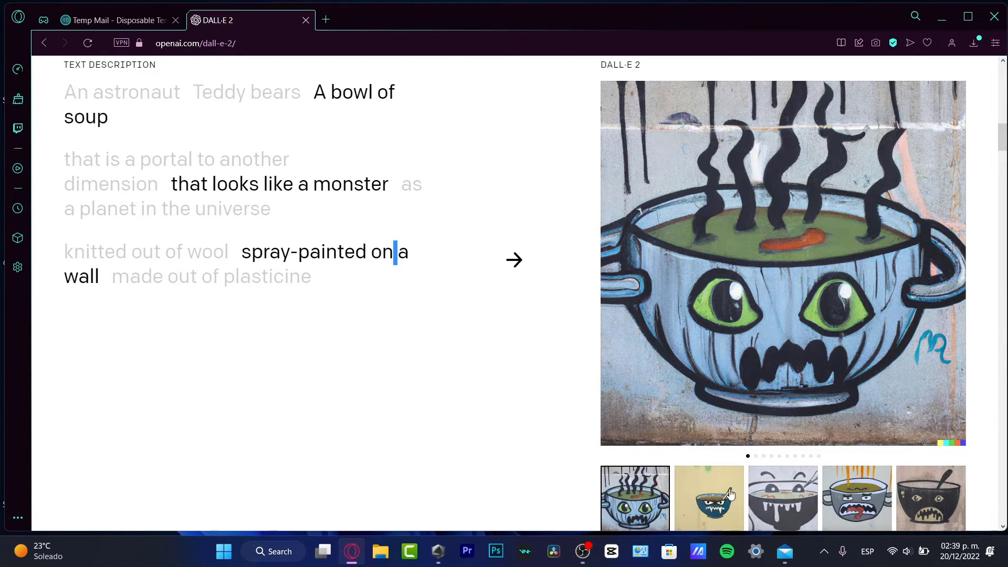
Step: Browse the spray-painted and knitted-out-of-wool soup image variations
{"action": "left_click", "coordinate": [708, 498]}
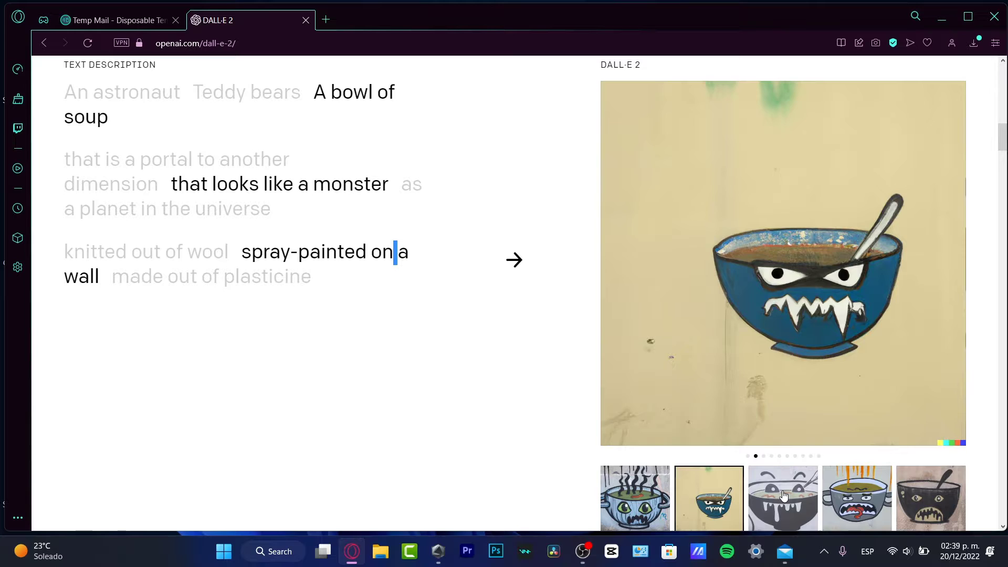
{"action": "left_click", "coordinate": [788, 499]}
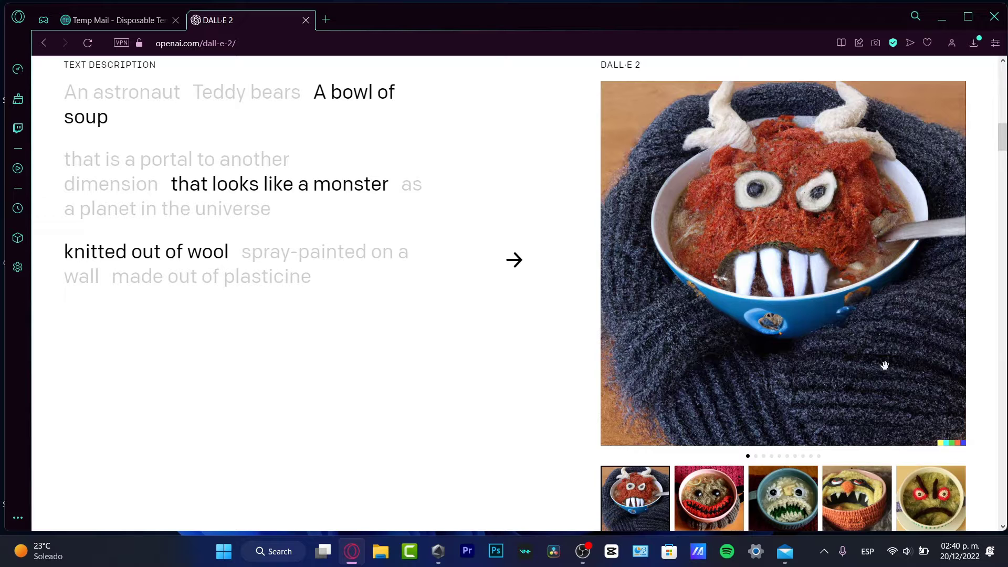
{"action": "left_click", "coordinate": [708, 497]}
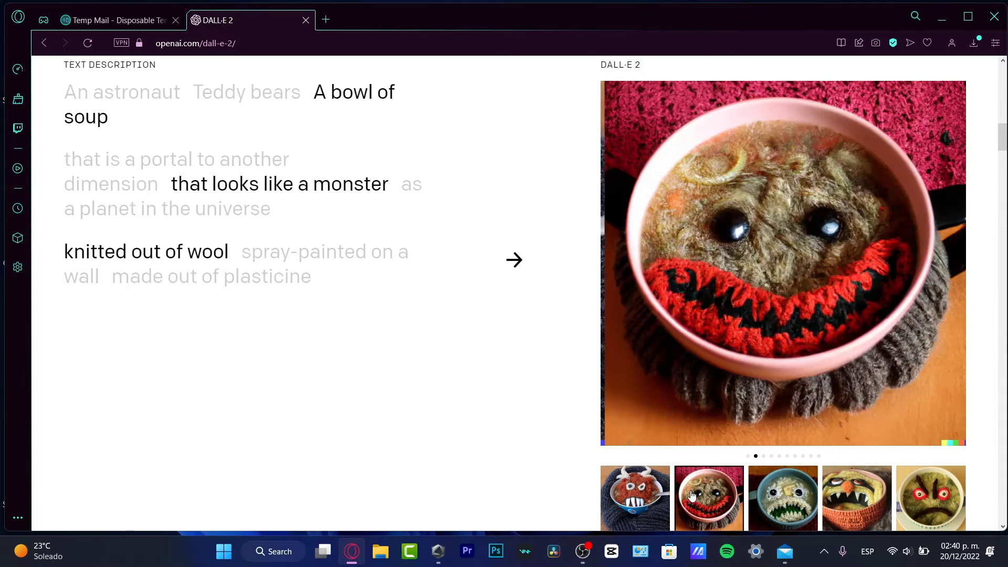
{"action": "left_click", "coordinate": [782, 498]}
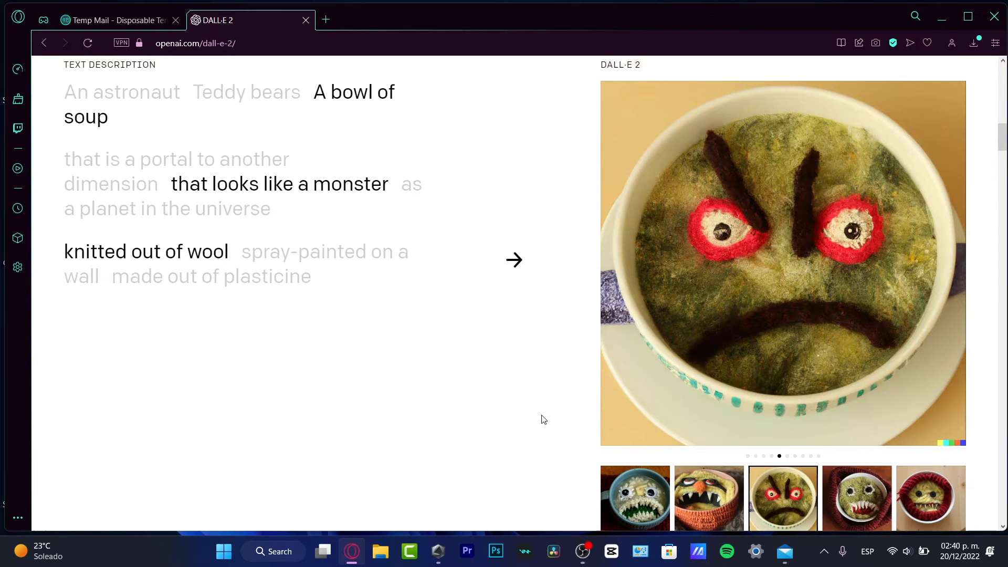
Step: Scroll past the outpainting example to the Original Image / DALL·E 2 Edits pool-room demo
{"action": "scroll", "scroll_direction": "down", "scroll_amount": 3}
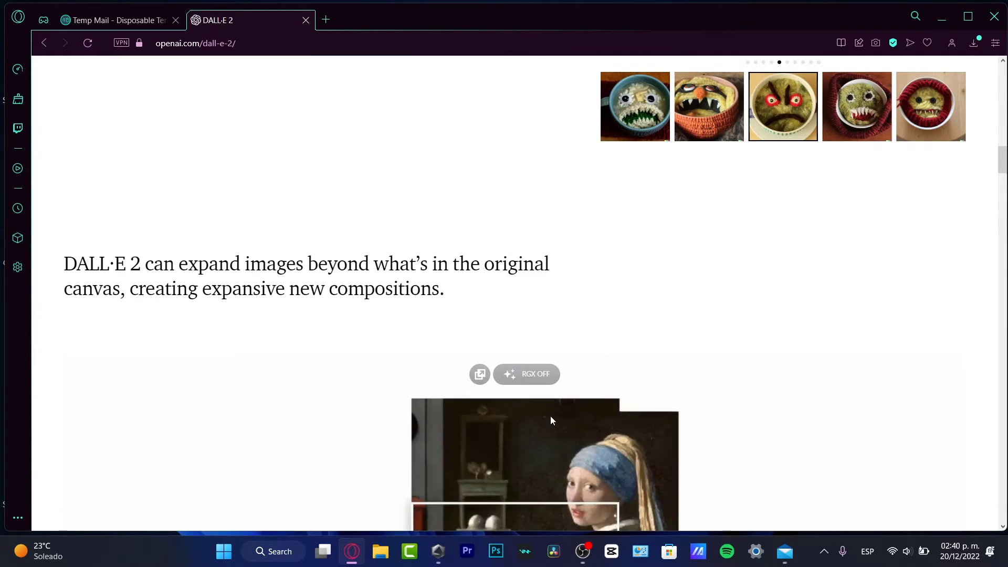
{"action": "scroll", "scroll_direction": "down", "scroll_amount": 3}
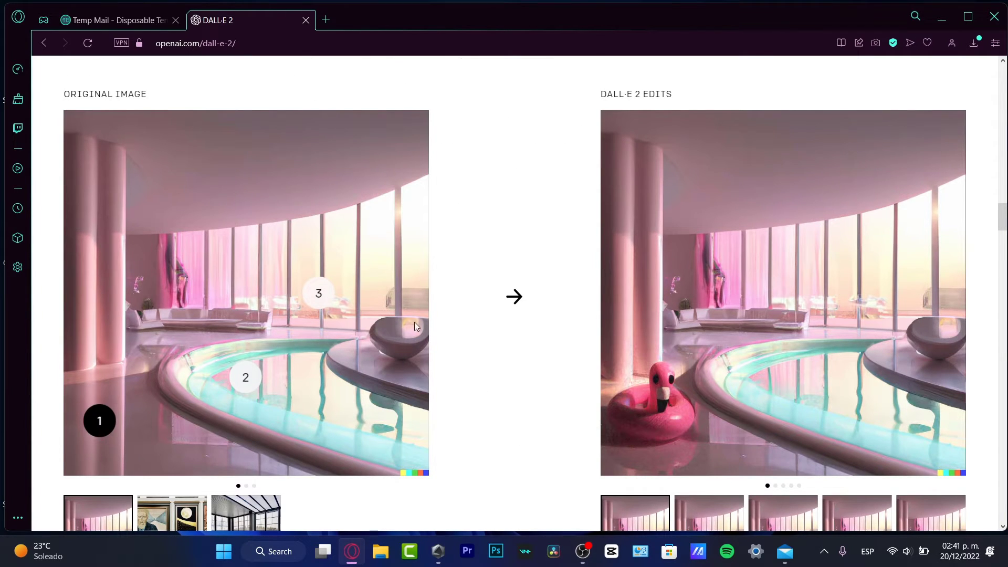
{"action": "mouse_move", "coordinate": [132, 405]}
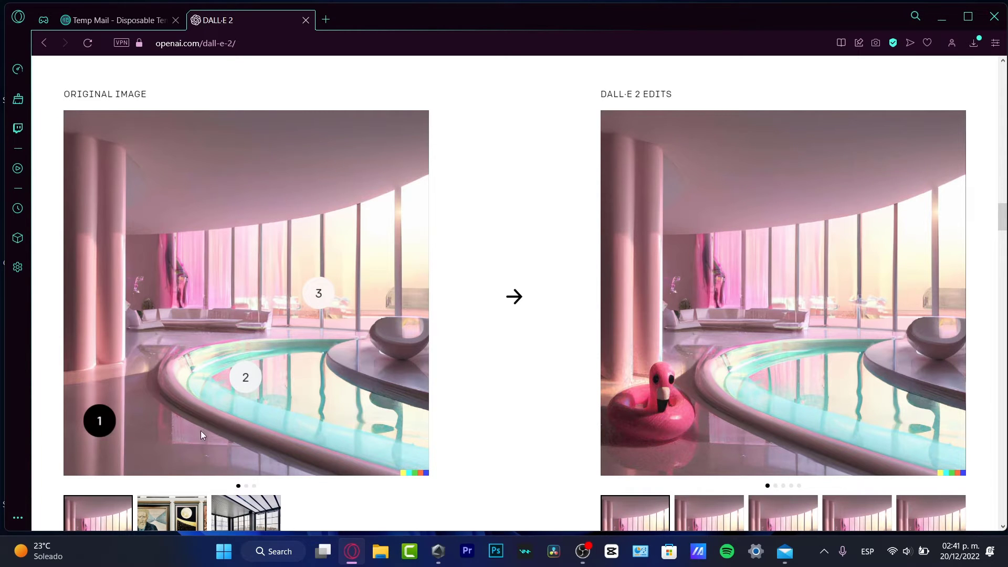
{"action": "scroll", "scroll_direction": "down", "scroll_amount": 3}
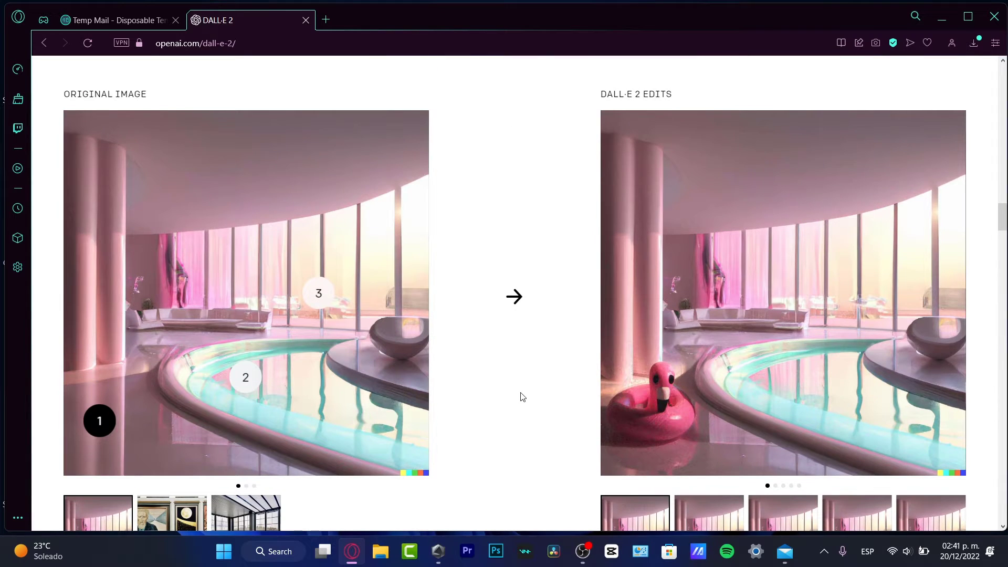
Step: Browse the flamingo edit variations of the pool-room image
{"action": "scroll", "scroll_direction": "down", "scroll_amount": 3}
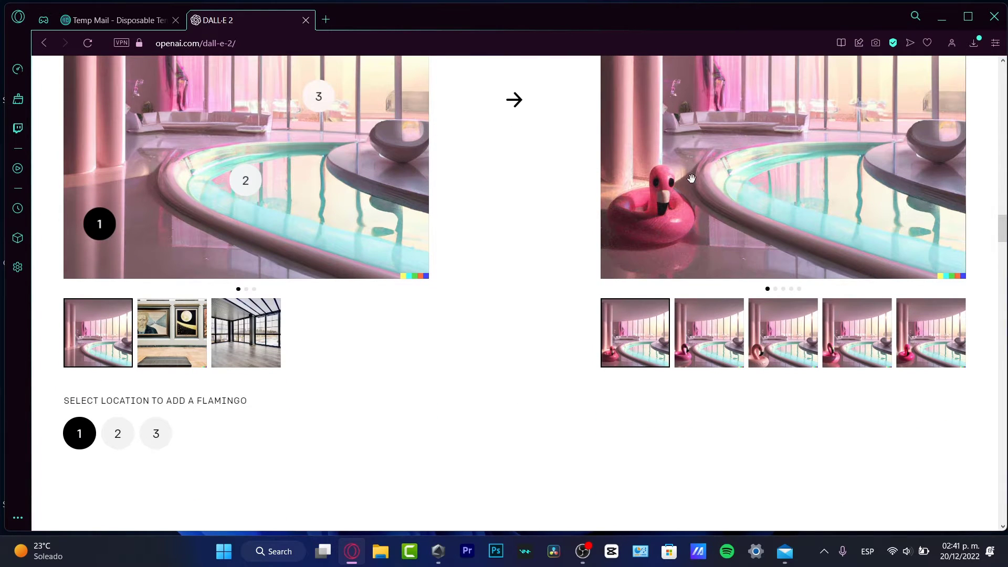
{"action": "mouse_move", "coordinate": [652, 195]}
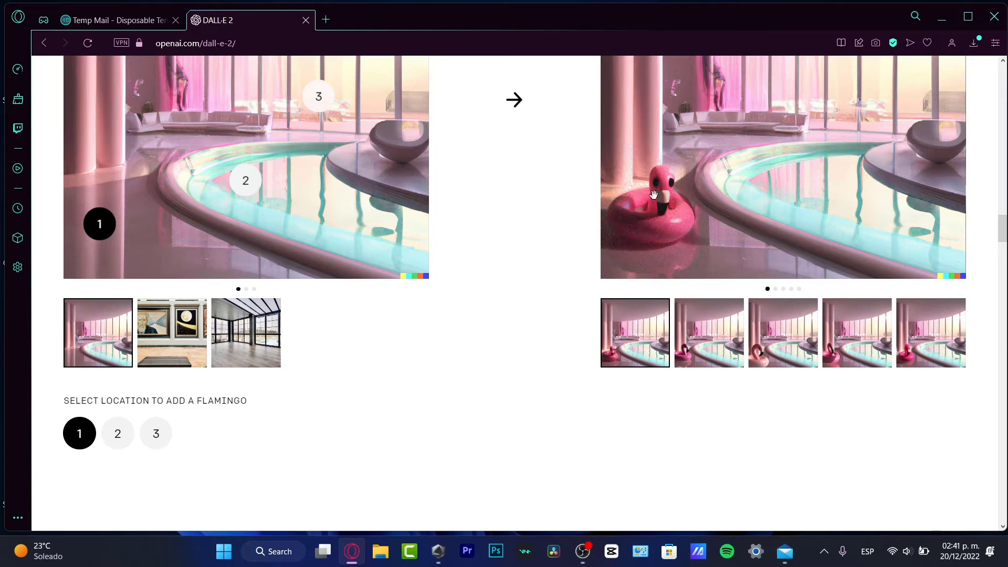
{"action": "left_click", "coordinate": [707, 332]}
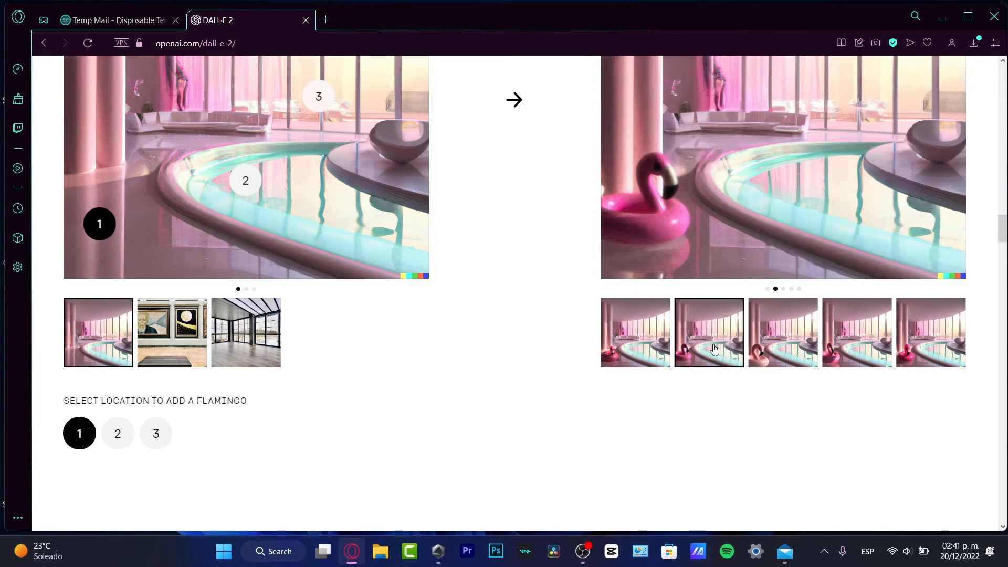
{"action": "left_click", "coordinate": [782, 332]}
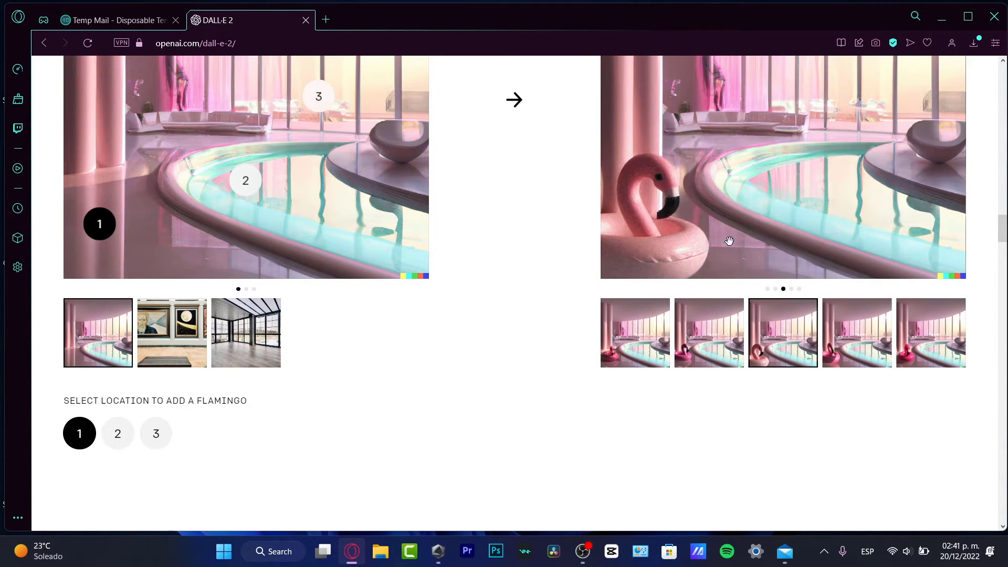
{"action": "left_click", "coordinate": [856, 332]}
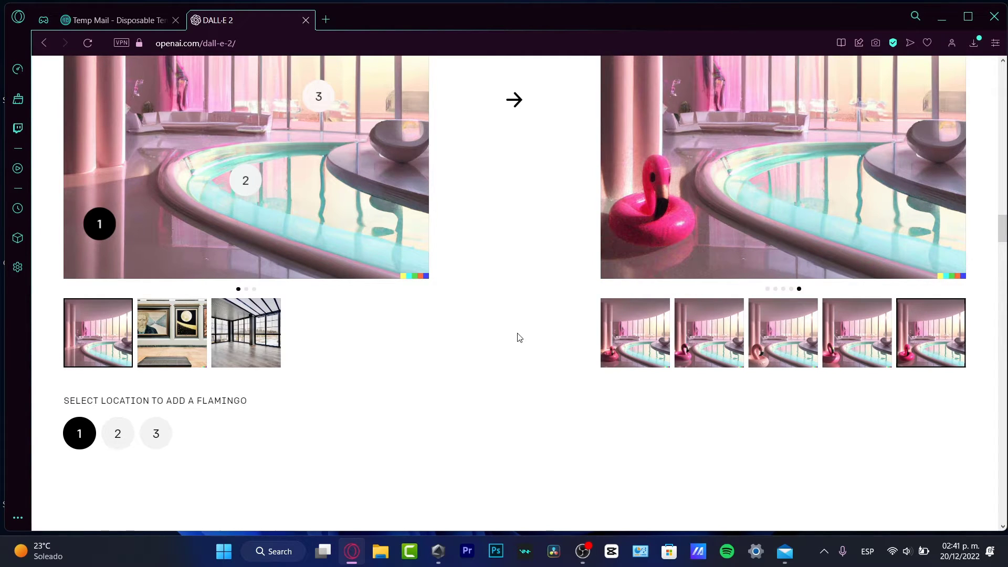
Step: Add the flamingo at location 2 in the pool, then at location 3 by the windows
{"action": "left_click", "coordinate": [117, 433]}
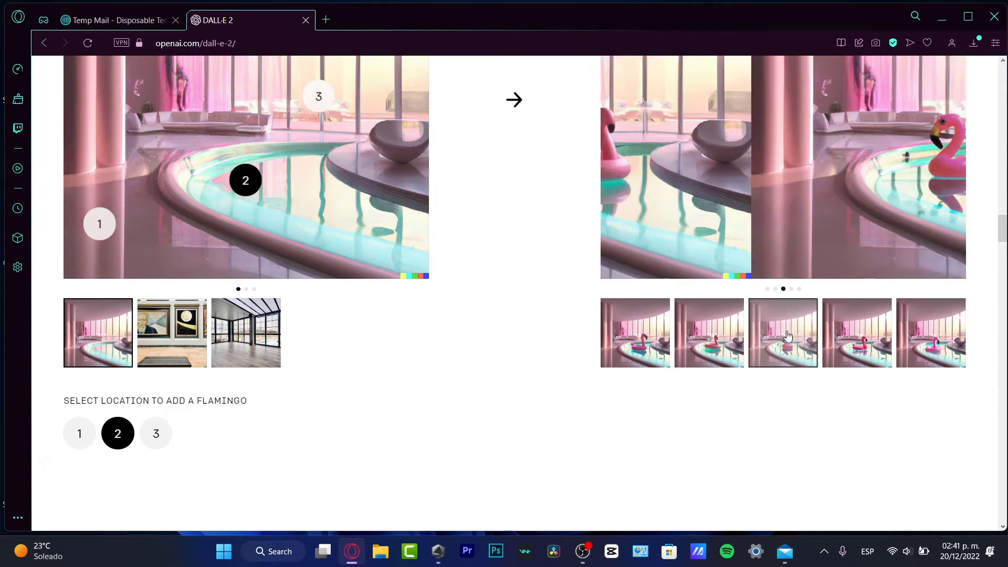
{"action": "left_click", "coordinate": [930, 333]}
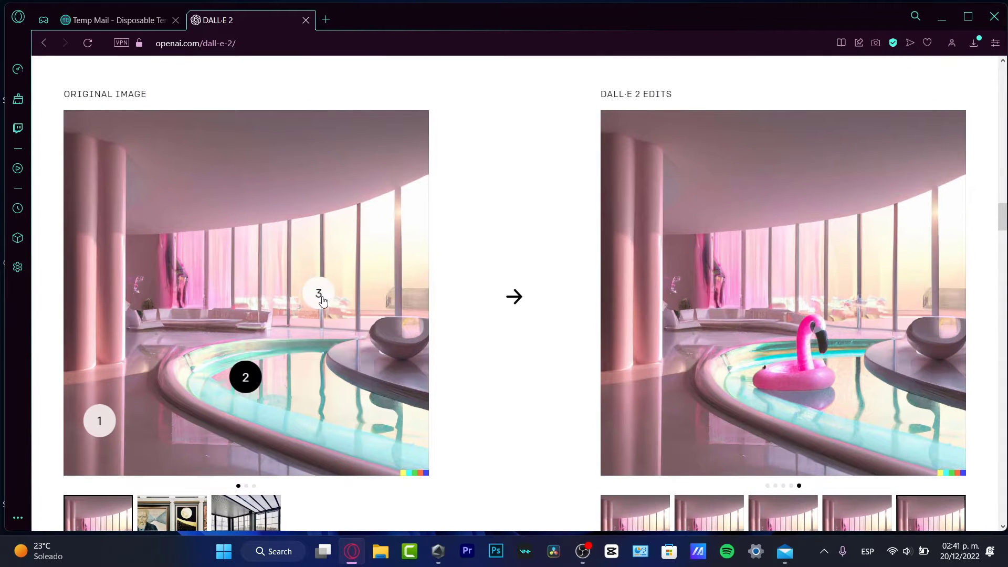
{"action": "scroll", "scroll_direction": "down", "scroll_amount": 3}
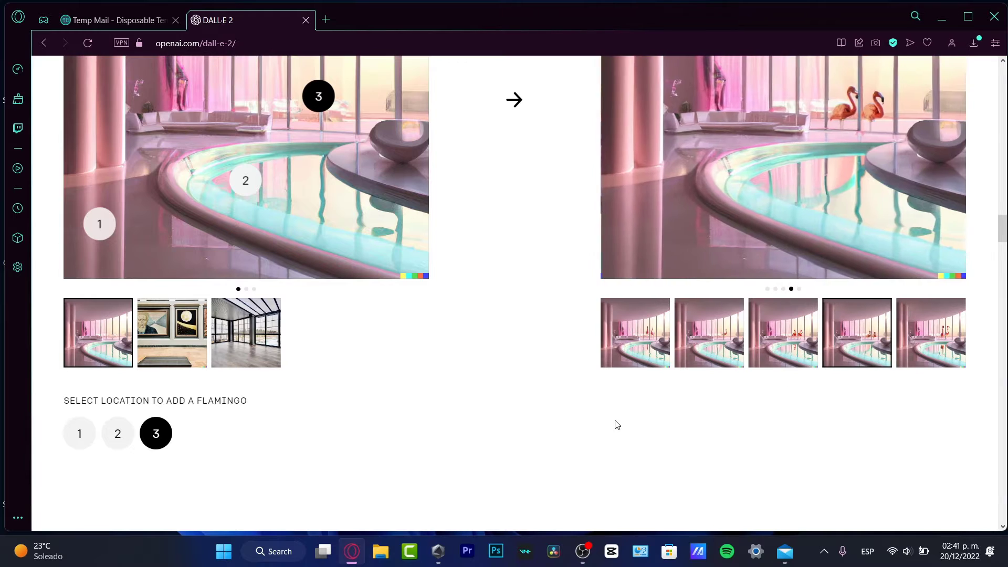
Step: Scroll past the Girl with a Pearl Earring variations, then back up toward the page top
{"action": "scroll", "scroll_direction": "down", "scroll_amount": 3}
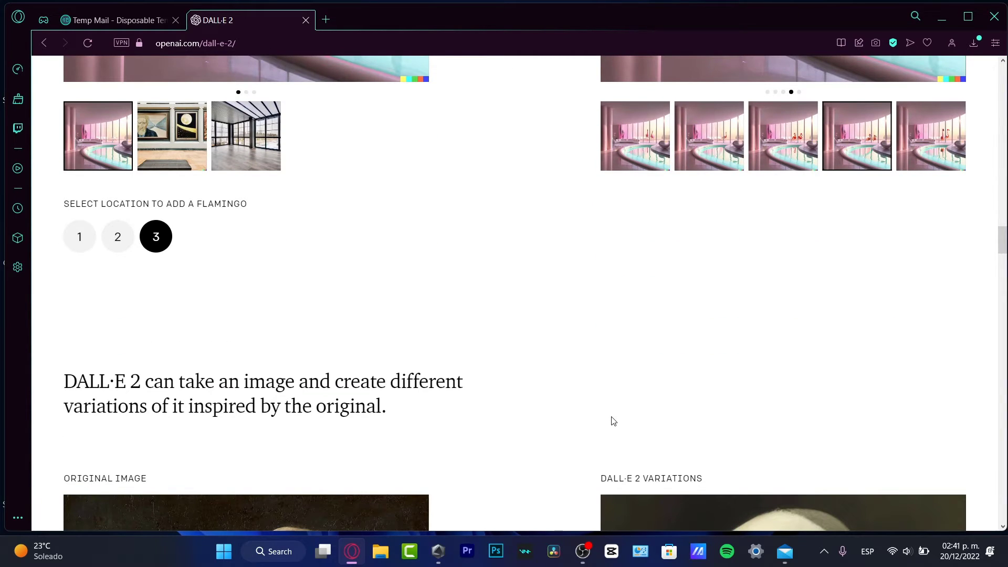
{"action": "scroll", "scroll_direction": "down", "scroll_amount": 3}
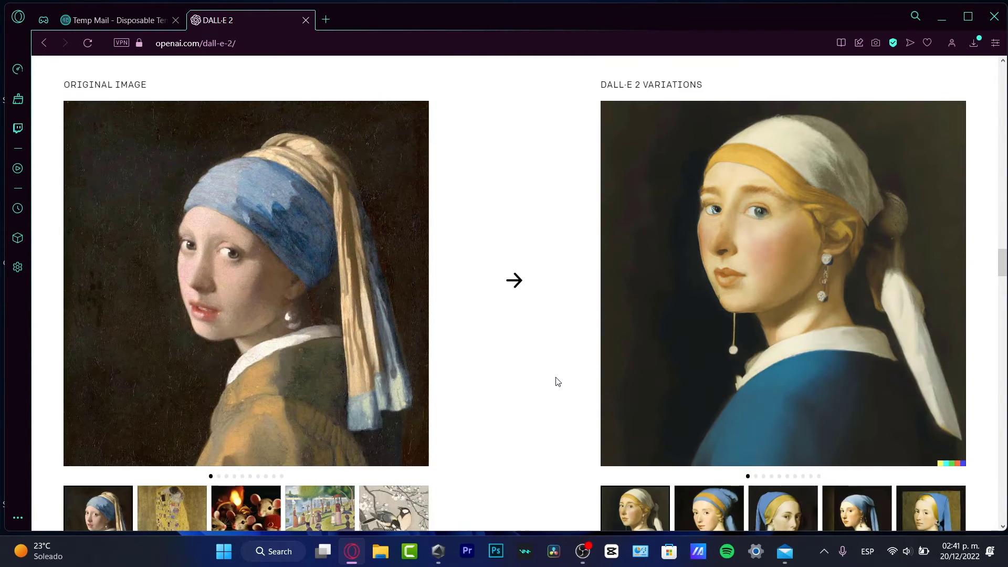
{"action": "mouse_move", "coordinate": [561, 401]}
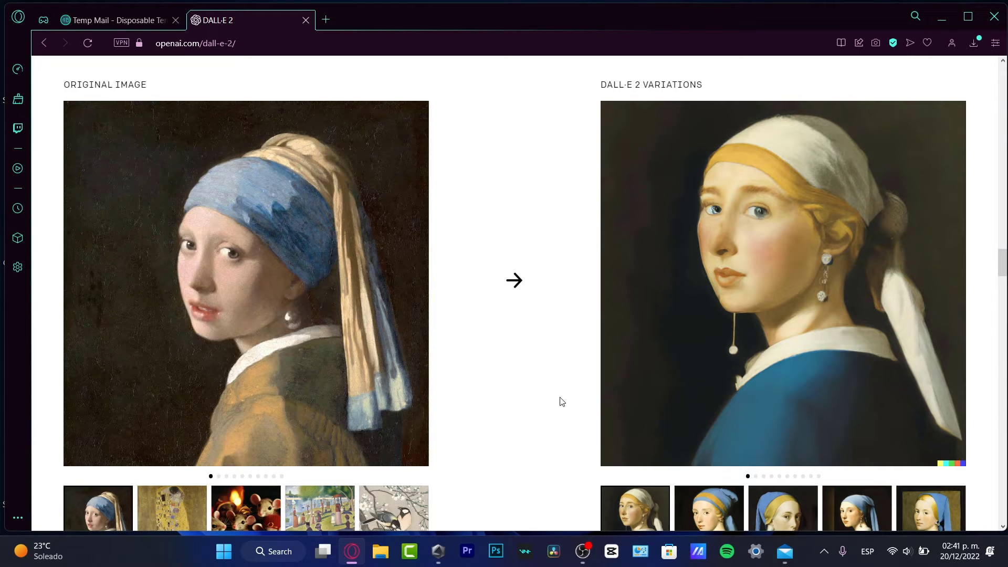
{"action": "mouse_move", "coordinate": [695, 292]}
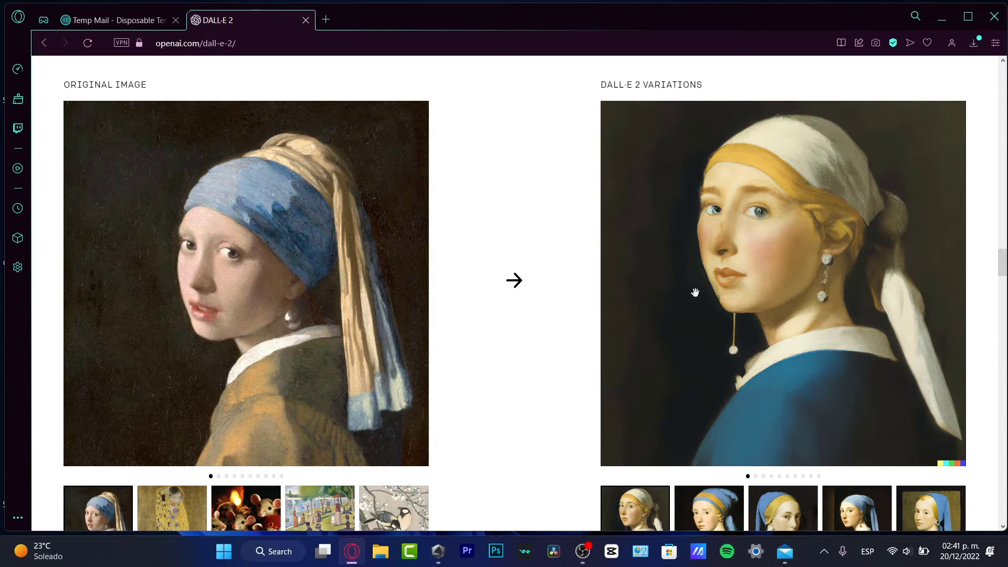
{"action": "scroll", "scroll_direction": "down", "scroll_amount": 3}
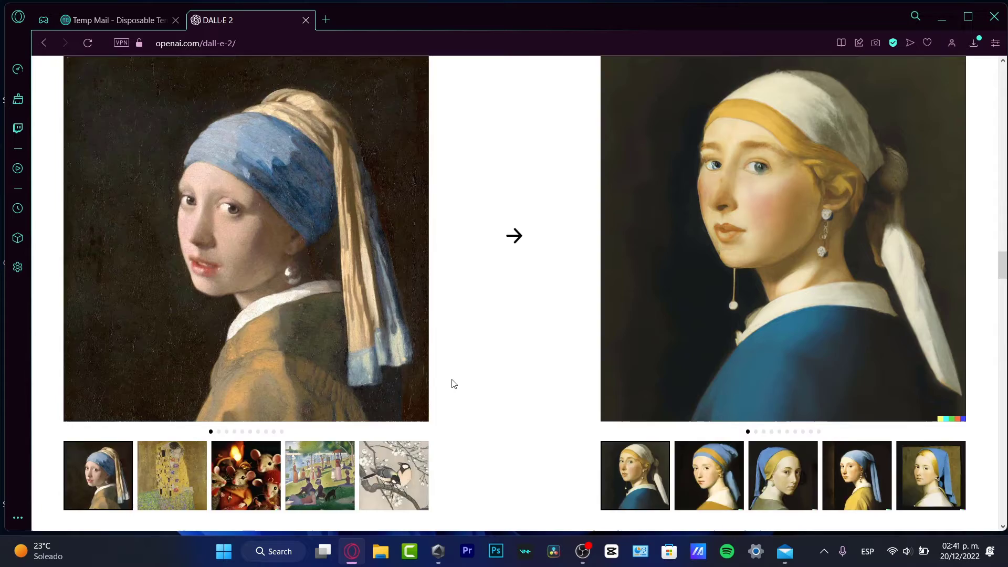
{"action": "scroll", "scroll_direction": "up", "scroll_amount": 3}
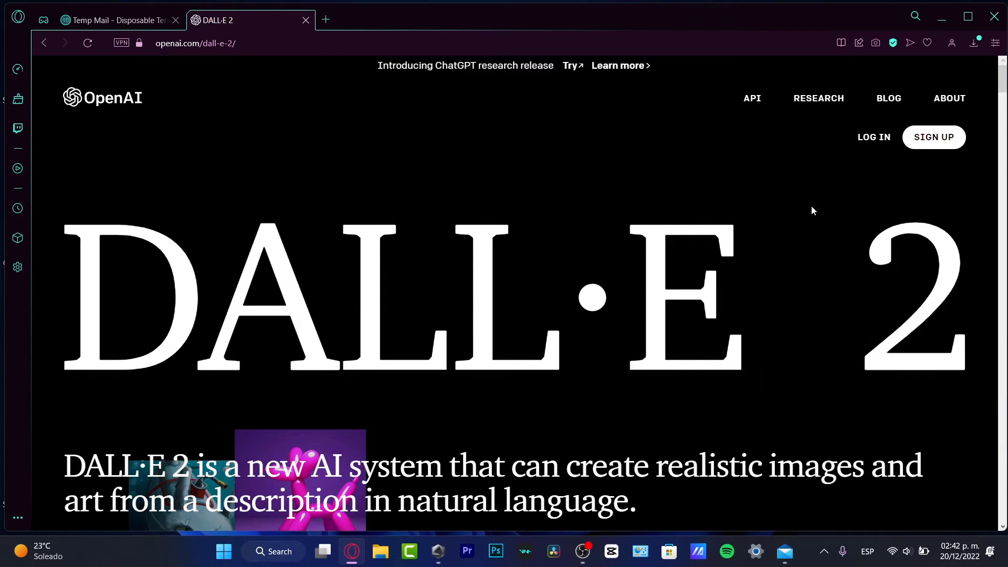
Step: Start OpenAI sign-up and choose to continue with a Microsoft account
{"action": "left_click", "coordinate": [933, 137]}
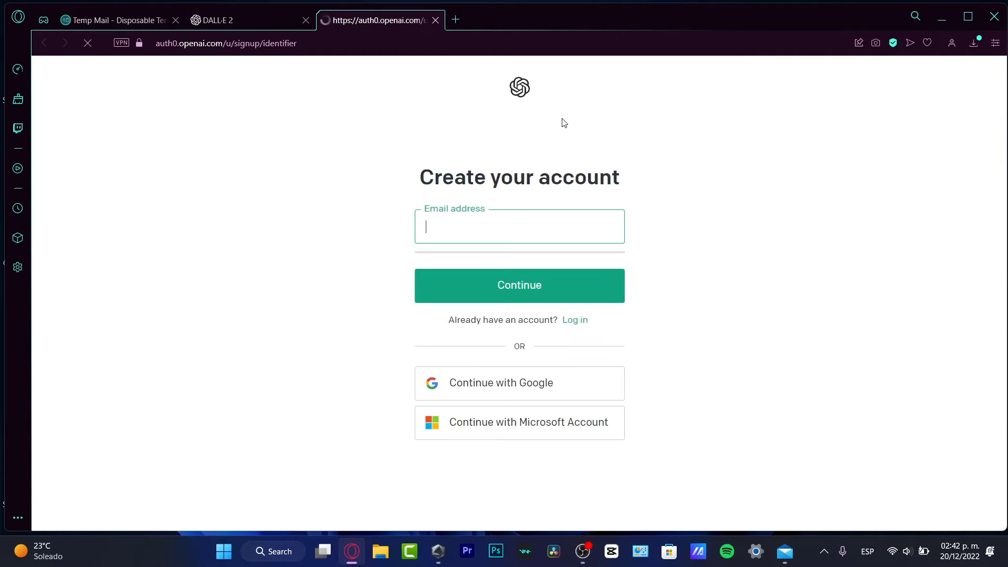
{"action": "left_click", "coordinate": [518, 225]}
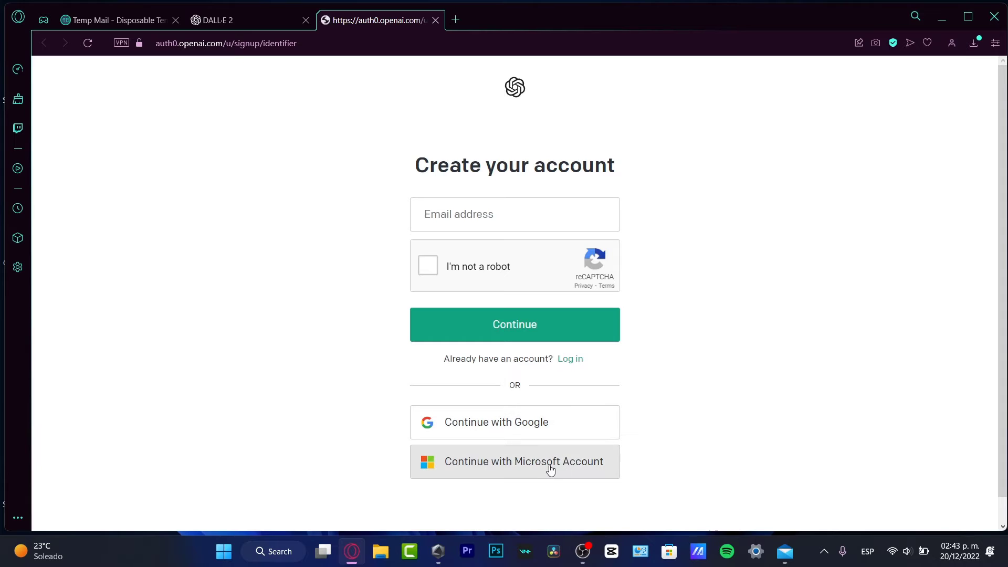
{"action": "left_click", "coordinate": [523, 461]}
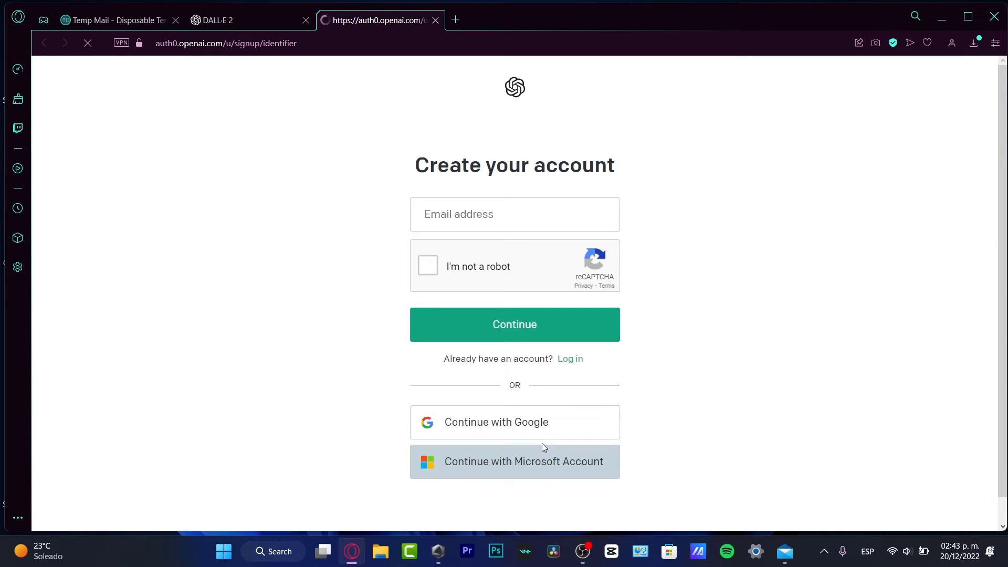
{"action": "left_click", "coordinate": [514, 461]}
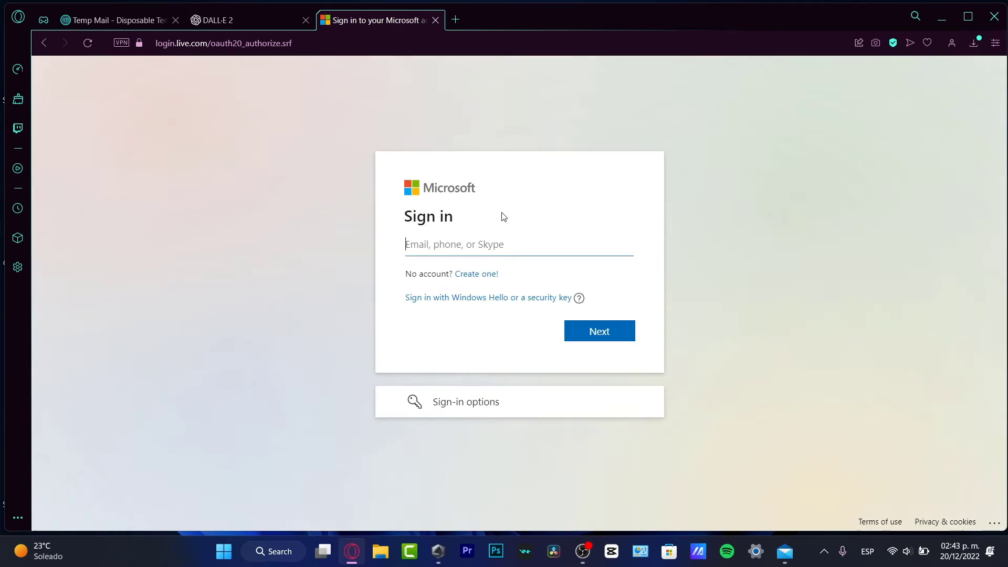
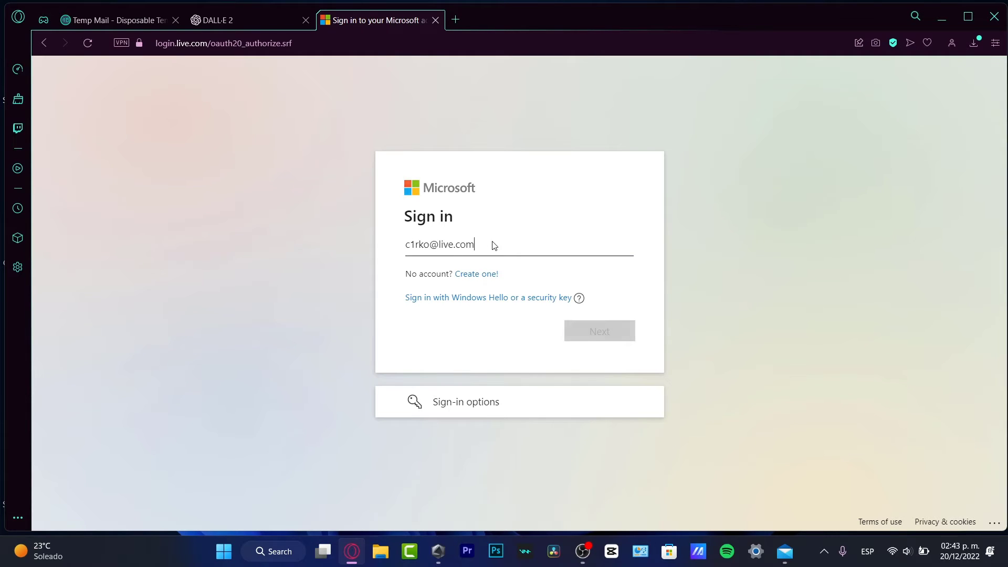
{"action": "left_click", "coordinate": [597, 330]}
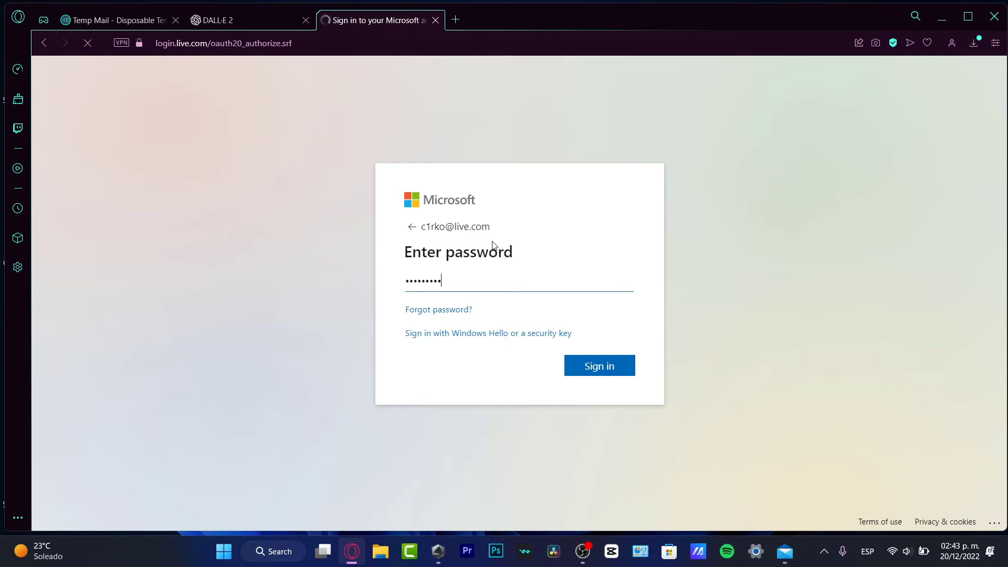
{"action": "left_click", "coordinate": [597, 366]}
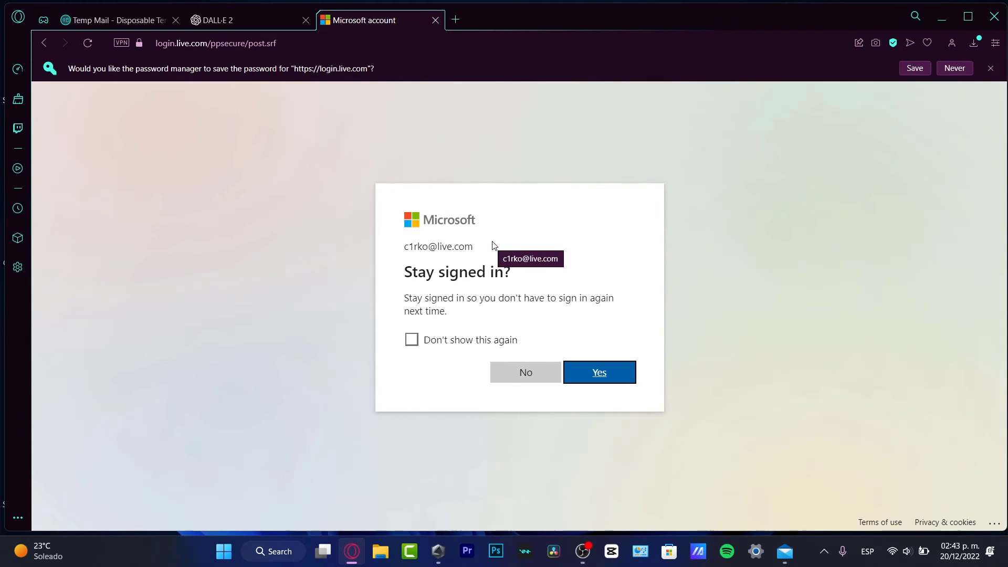
{"action": "left_click", "coordinate": [597, 372]}
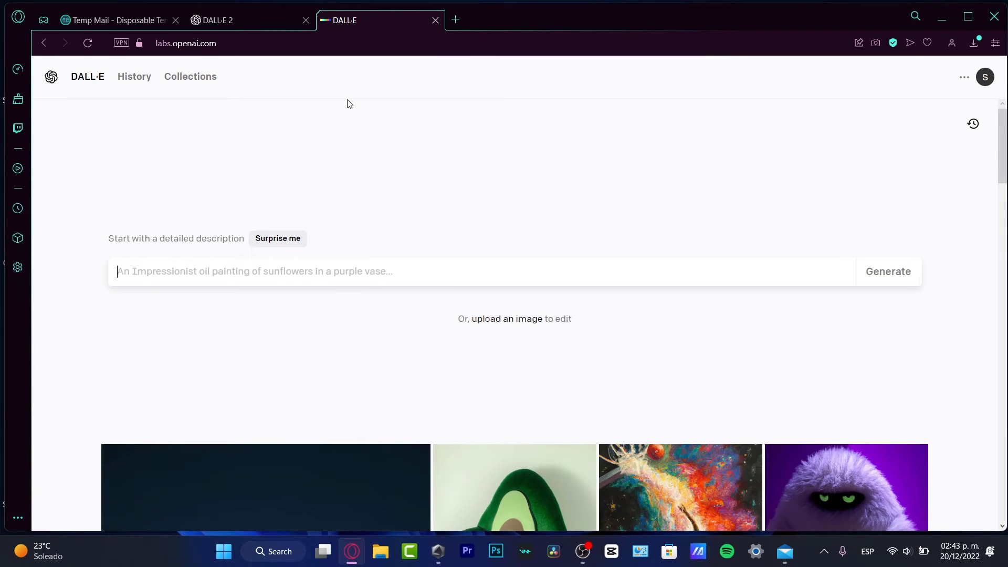
{"action": "mouse_move", "coordinate": [453, 246]}
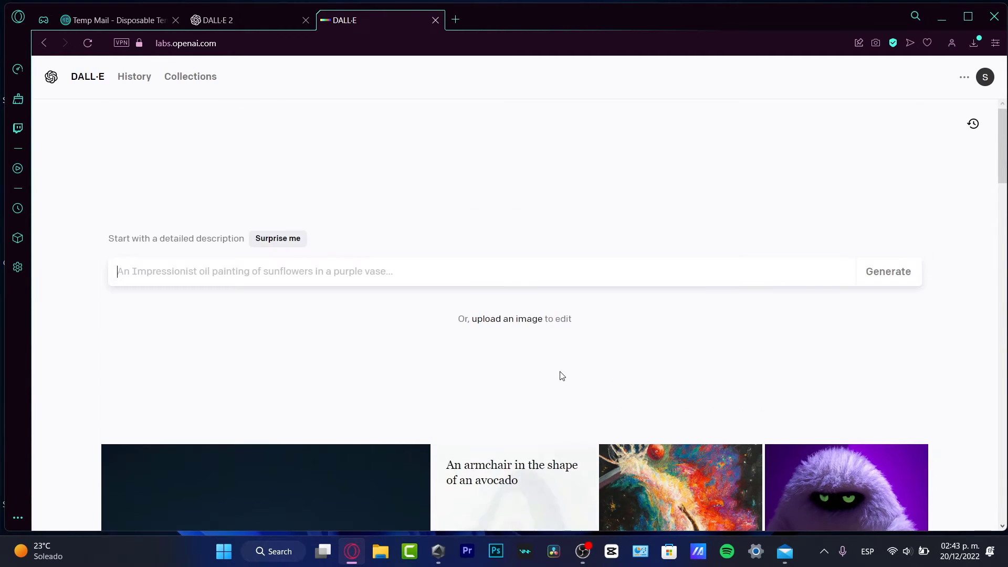
Step: Open the account page and highlight the 15 free credits usable until January 13
{"action": "left_click", "coordinate": [985, 77]}
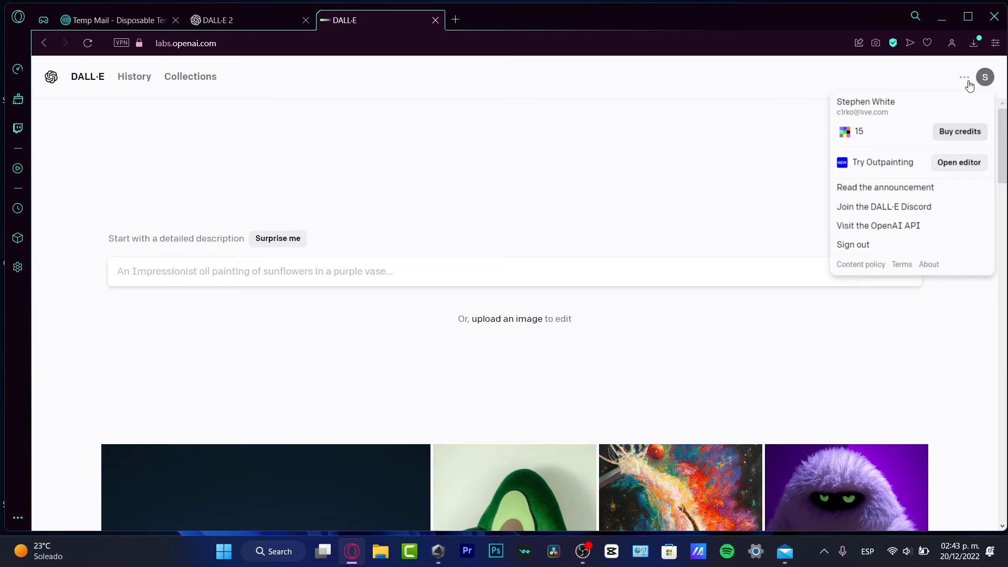
{"action": "mouse_move", "coordinate": [876, 132]}
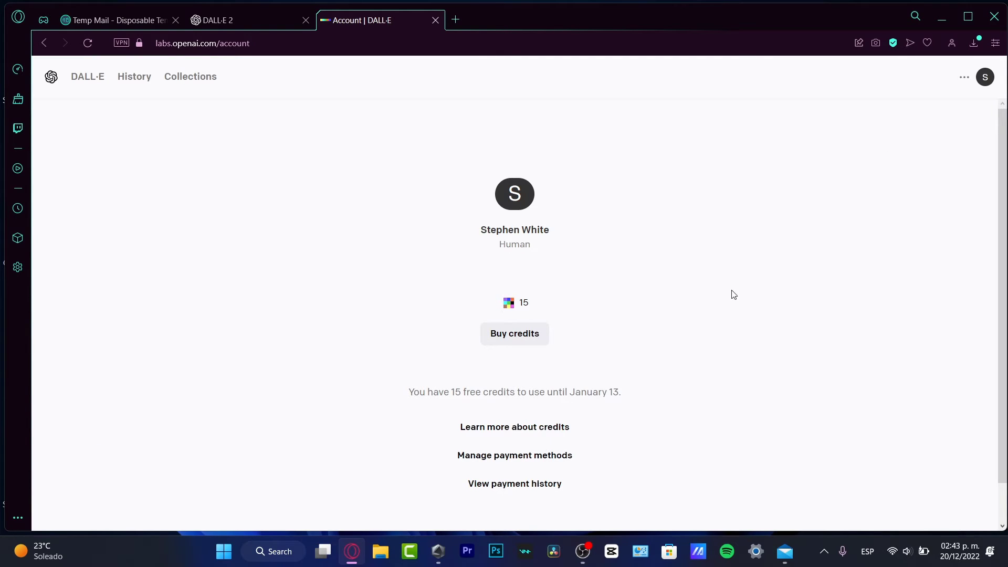
{"action": "double_click", "coordinate": [452, 392]}
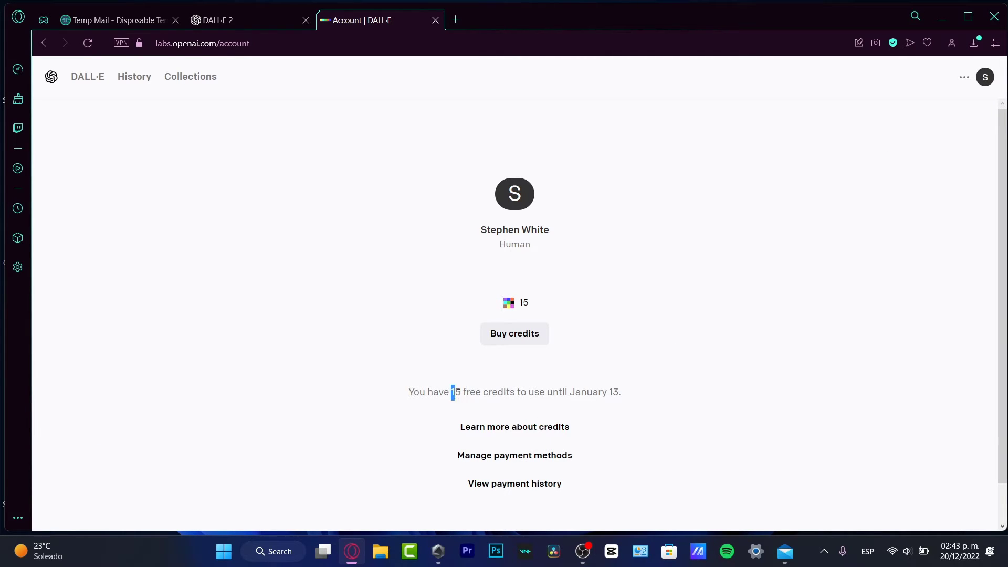
{"action": "left_click_drag", "start_coordinate": [453, 391], "coordinate": [595, 392]}
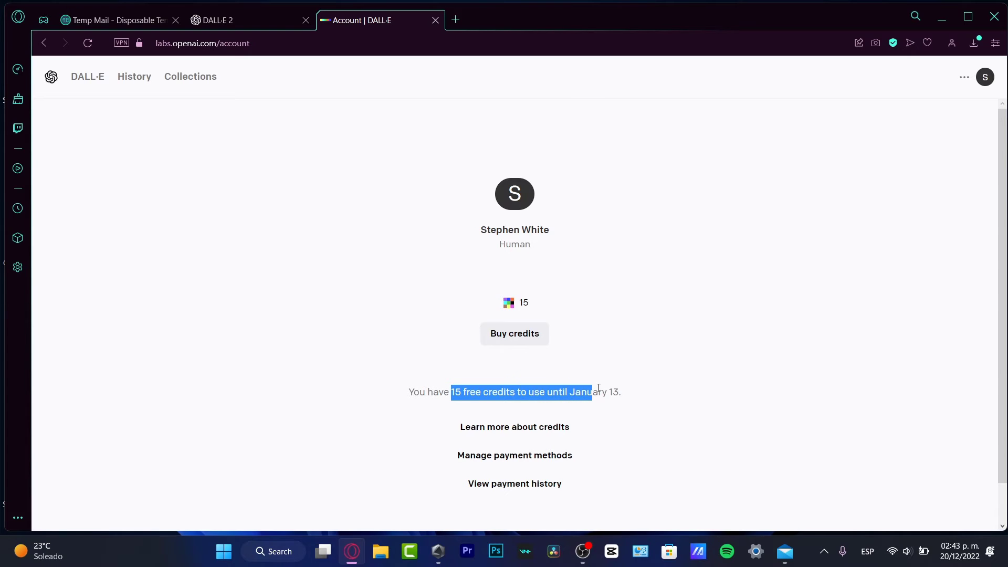
{"action": "left_click_drag", "start_coordinate": [591, 392], "coordinate": [621, 391]}
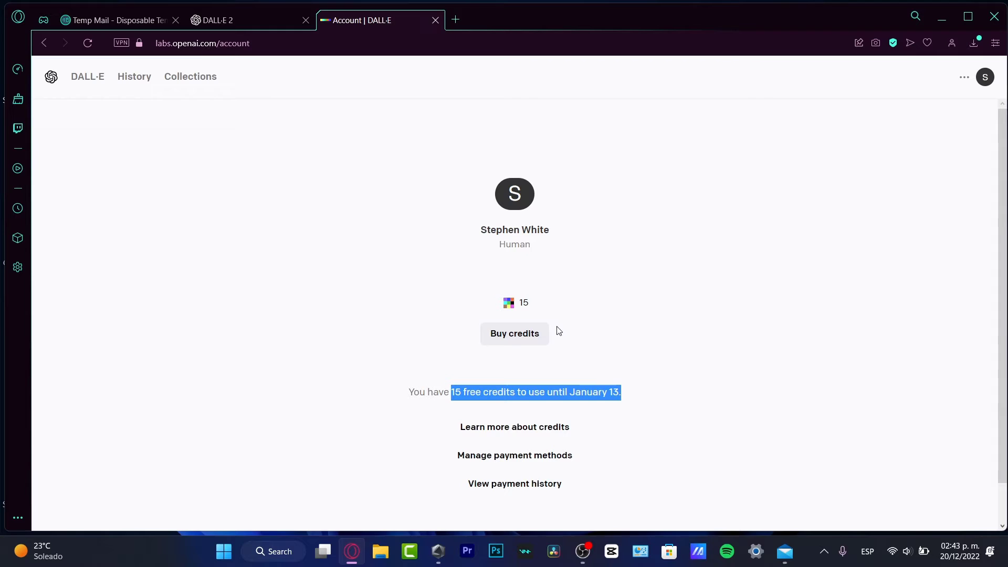
{"action": "mouse_move", "coordinate": [638, 401]}
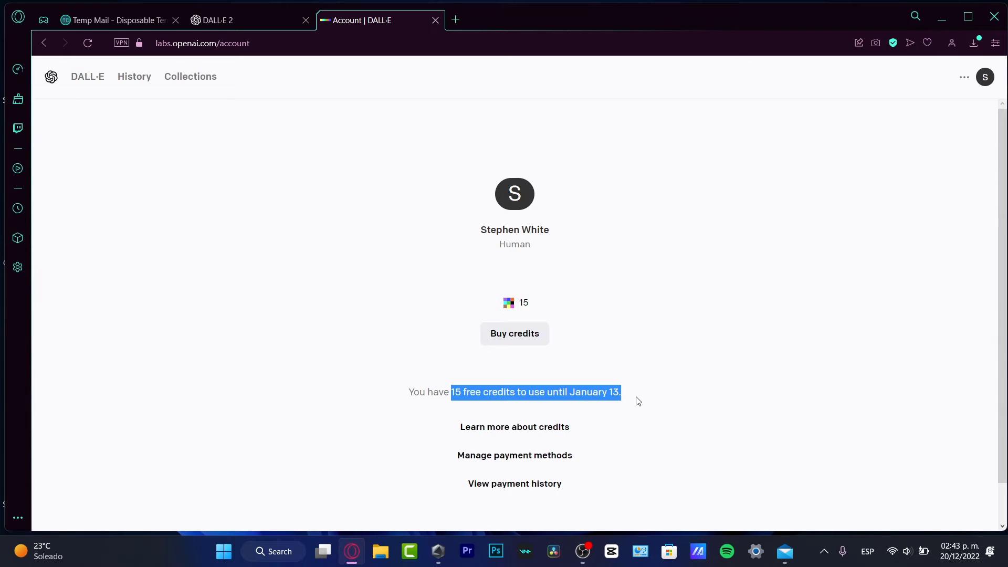
{"action": "scroll", "scroll_direction": "down", "scroll_amount": 3}
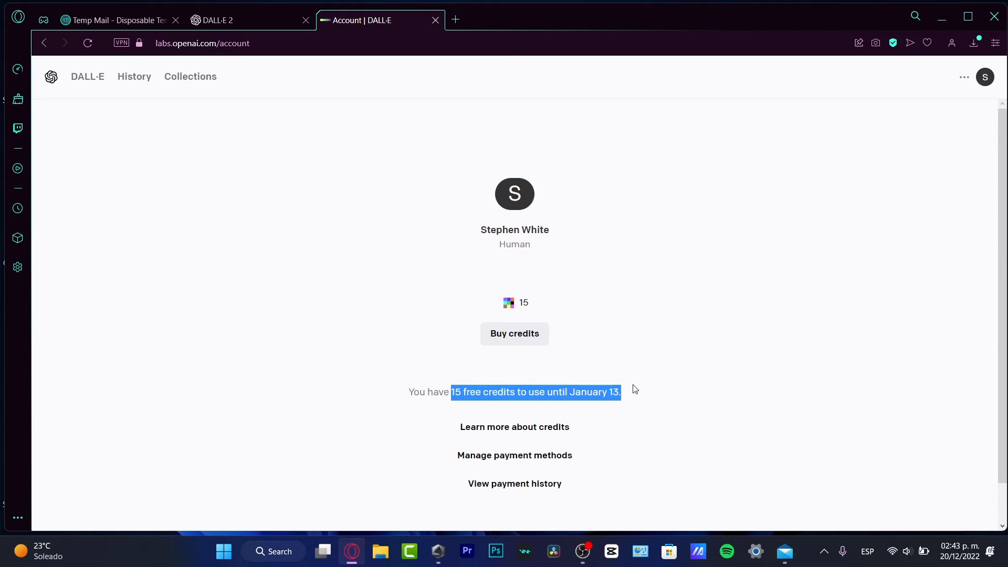
{"action": "left_click", "coordinate": [985, 77]}
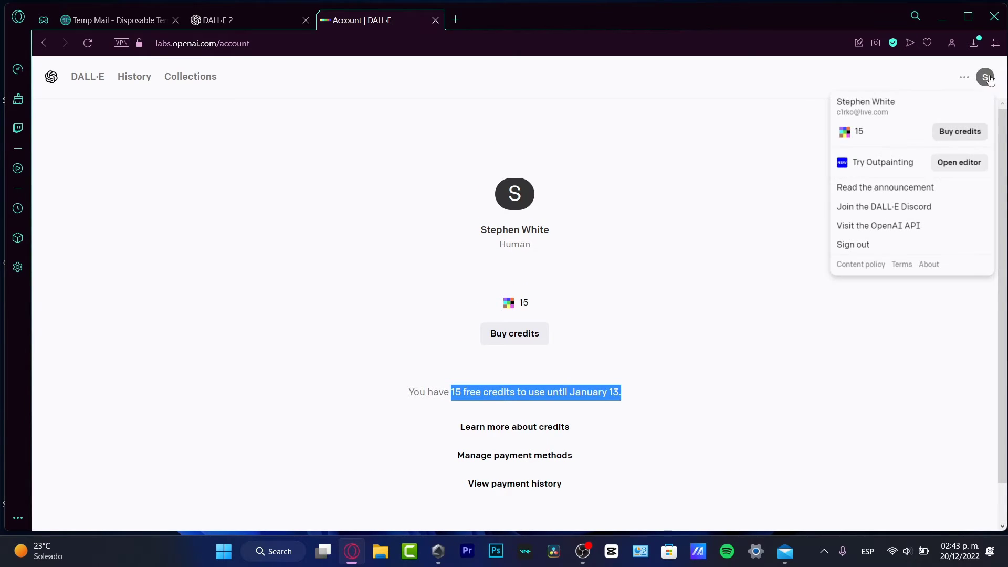
{"action": "left_click", "coordinate": [515, 333]}
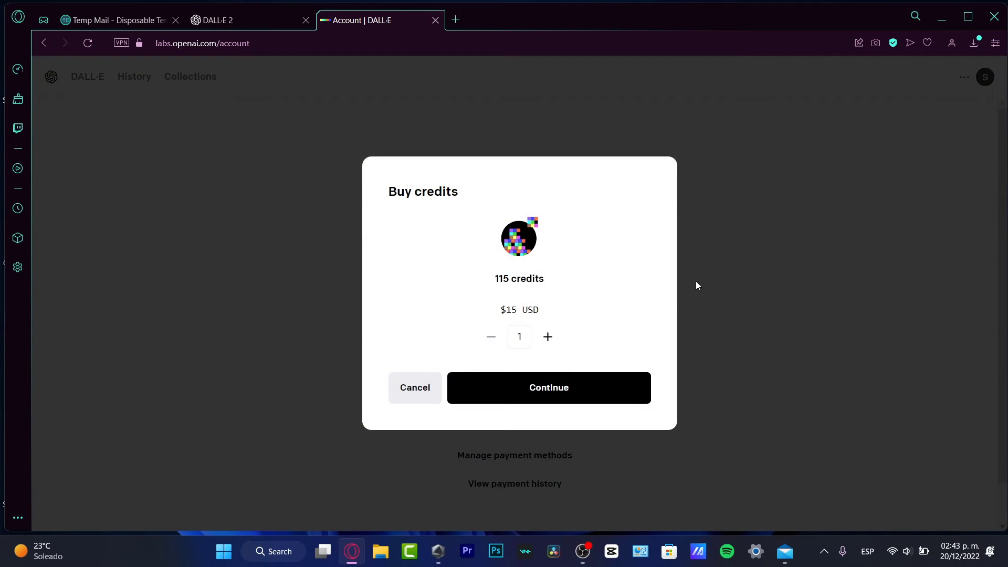
{"action": "mouse_move", "coordinate": [575, 335]}
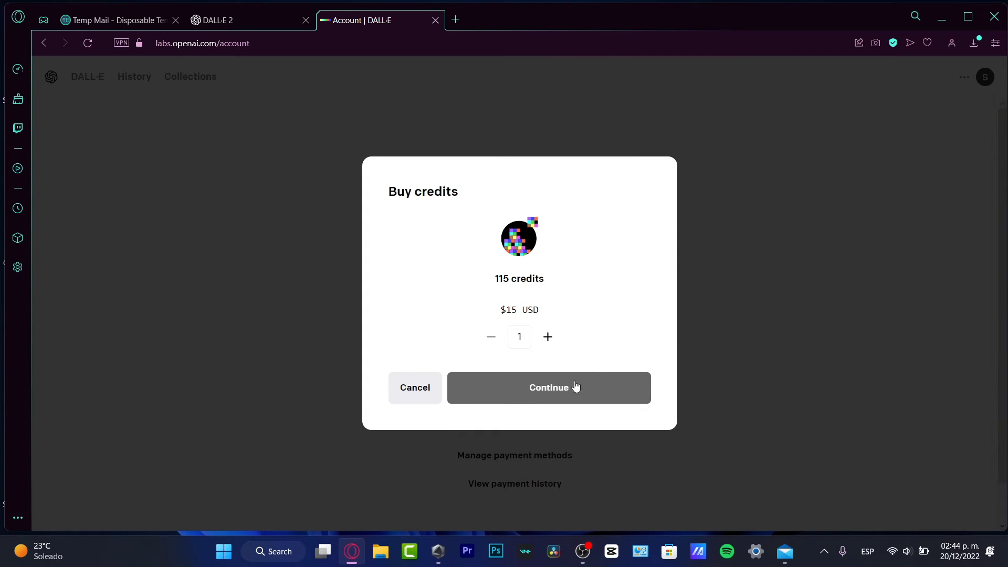
{"action": "left_click", "coordinate": [415, 387]}
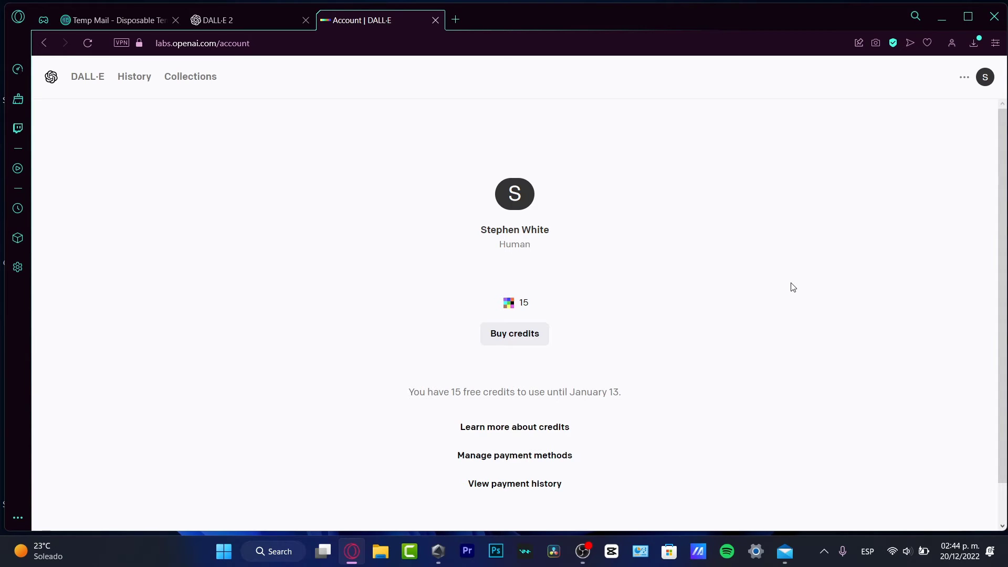
{"action": "mouse_move", "coordinate": [444, 232]}
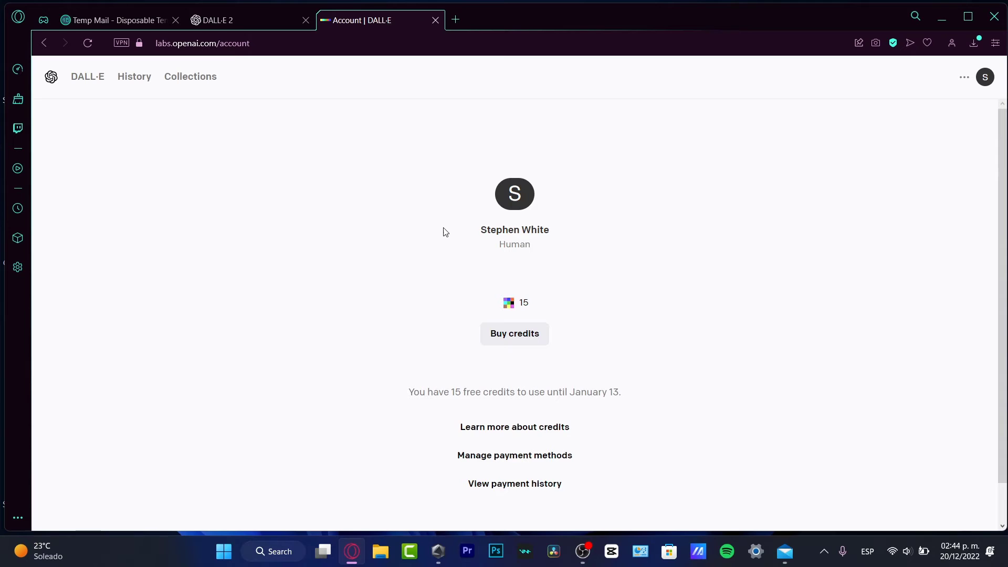
{"action": "left_click", "coordinate": [87, 76]}
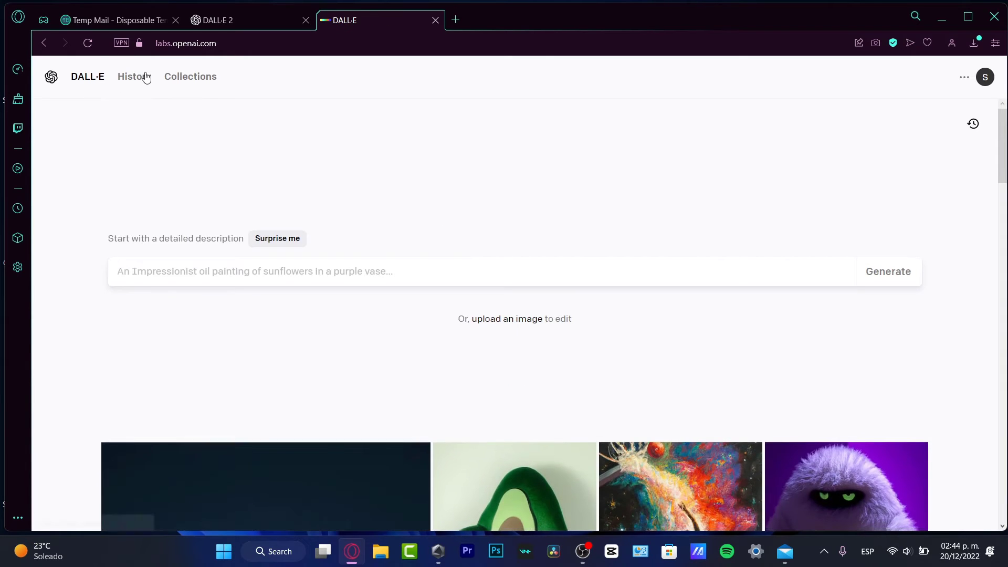
{"action": "left_click", "coordinate": [134, 77]}
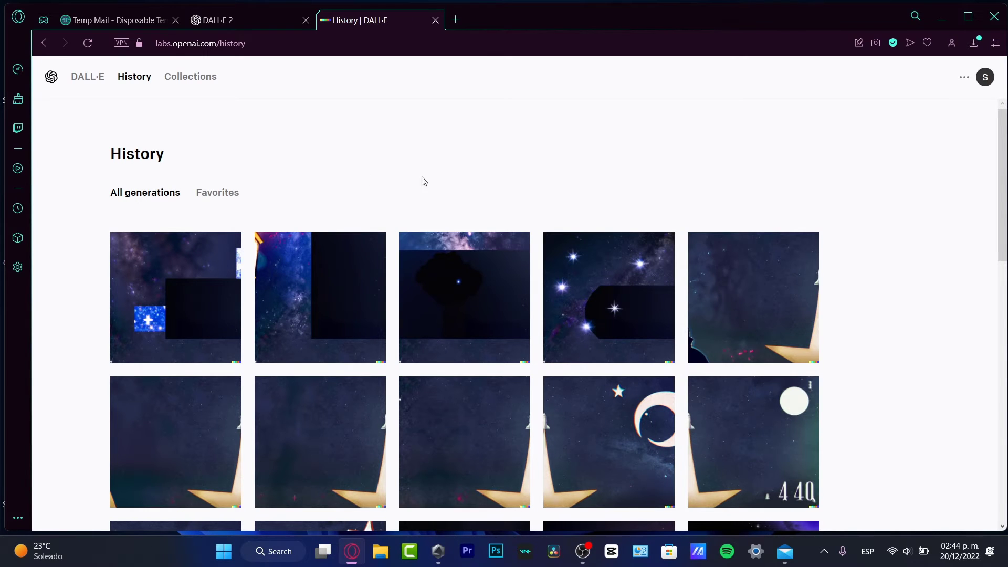
{"action": "mouse_move", "coordinate": [490, 133]}
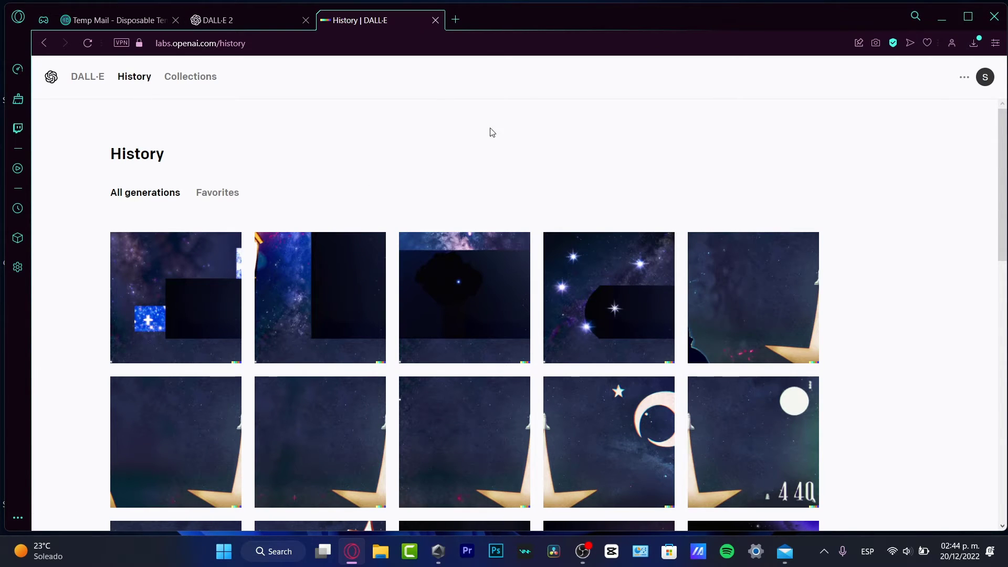
{"action": "scroll", "scroll_direction": "down", "scroll_amount": 3}
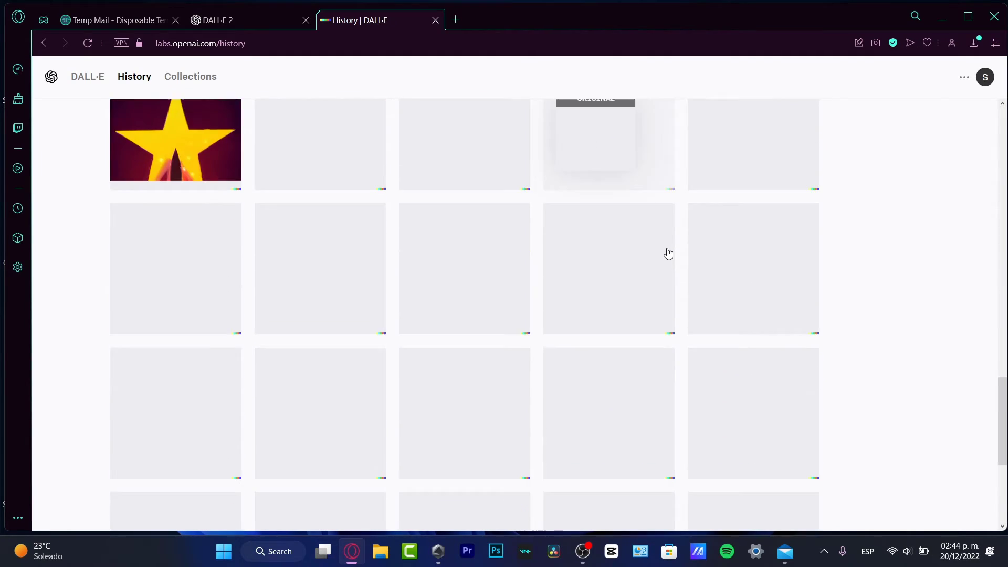
{"action": "scroll", "scroll_direction": "down", "scroll_amount": 3}
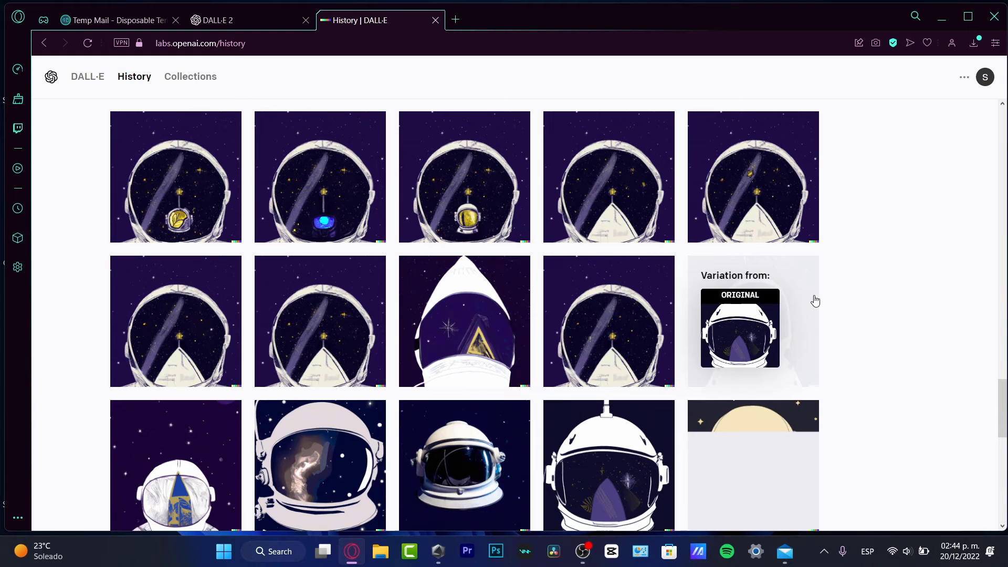
{"action": "scroll", "scroll_direction": "down", "scroll_amount": 3}
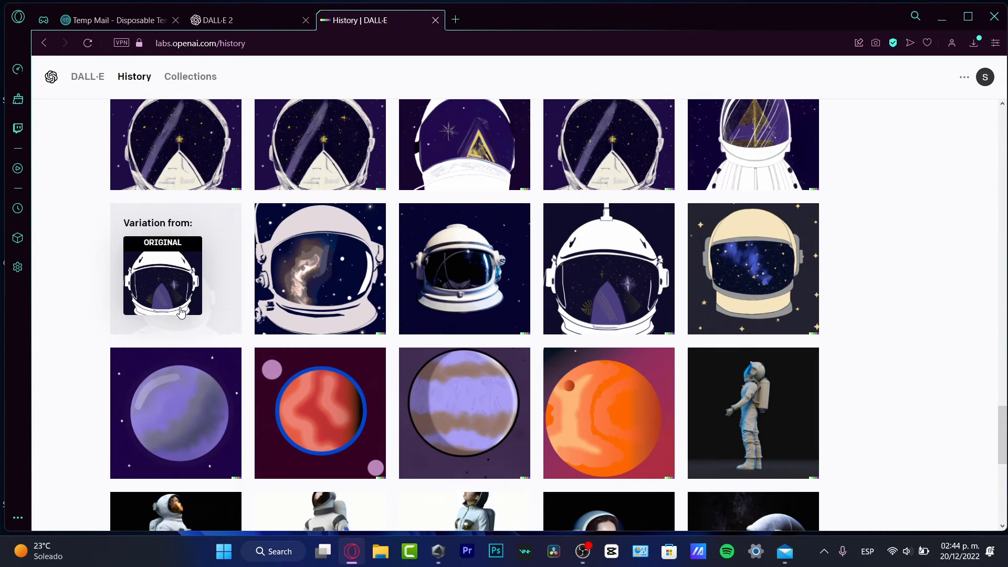
{"action": "mouse_move", "coordinate": [177, 302]}
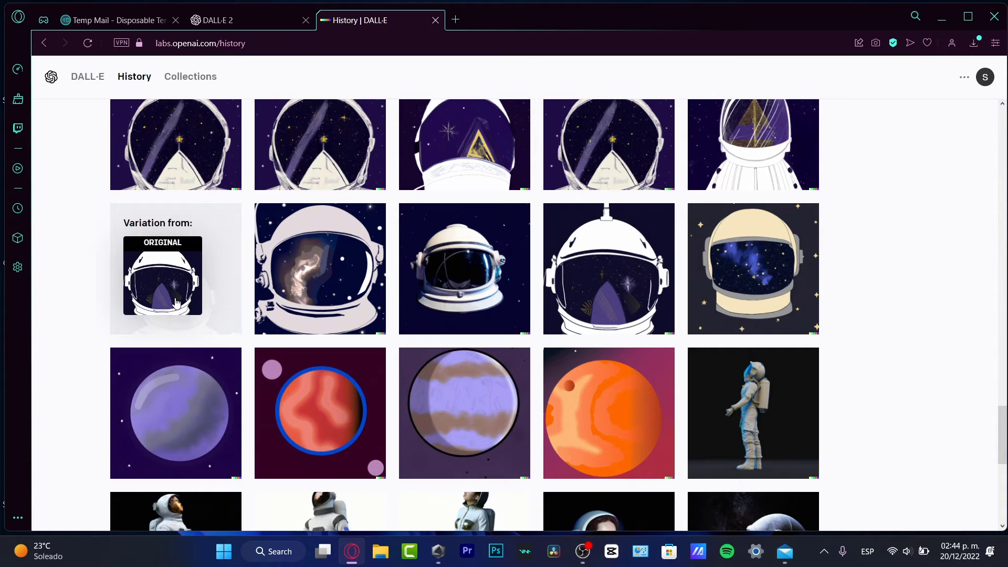
{"action": "mouse_move", "coordinate": [182, 281]}
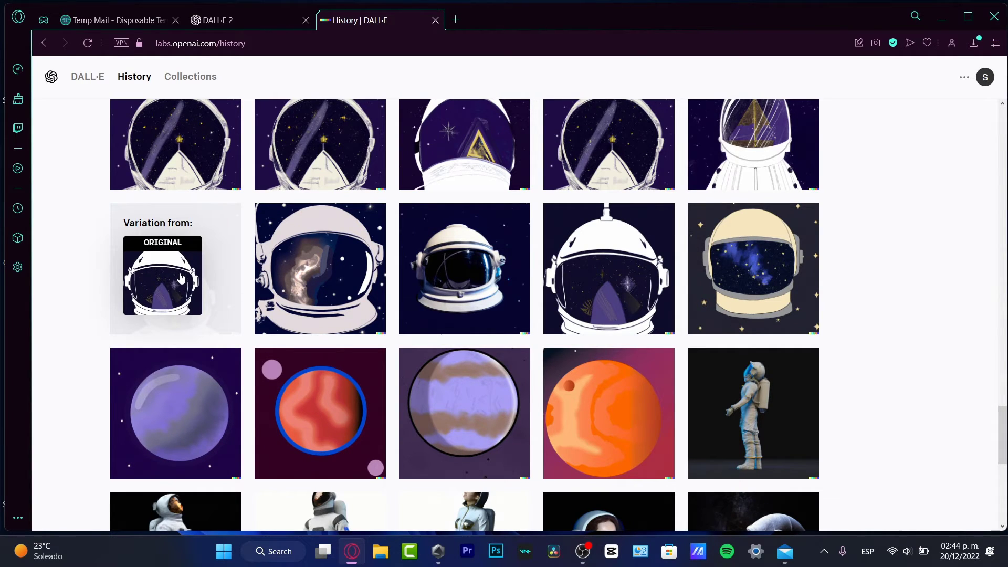
{"action": "scroll", "scroll_direction": "up", "scroll_amount": 3}
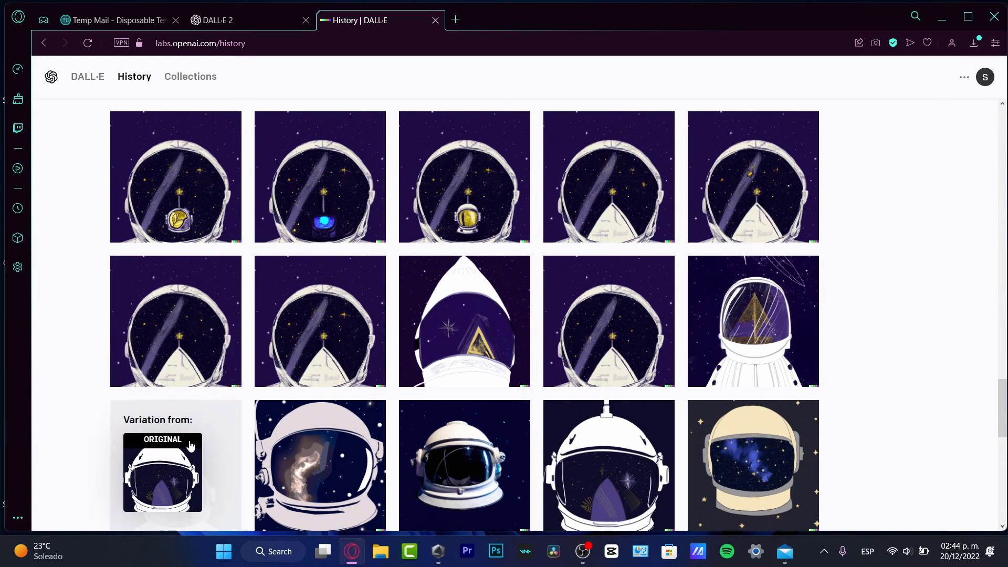
{"action": "scroll", "scroll_direction": "down", "scroll_amount": 3}
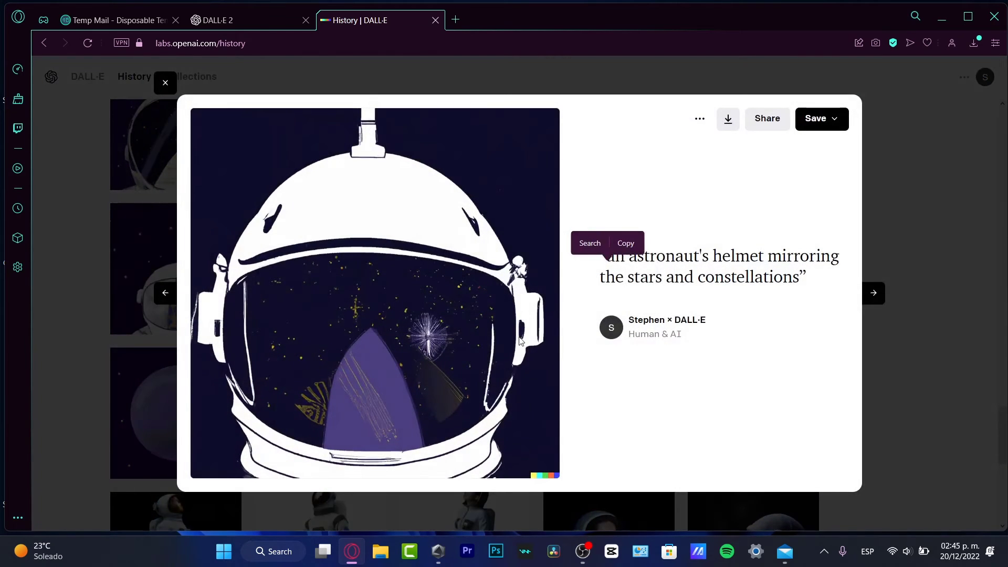
{"action": "mouse_move", "coordinate": [705, 241]}
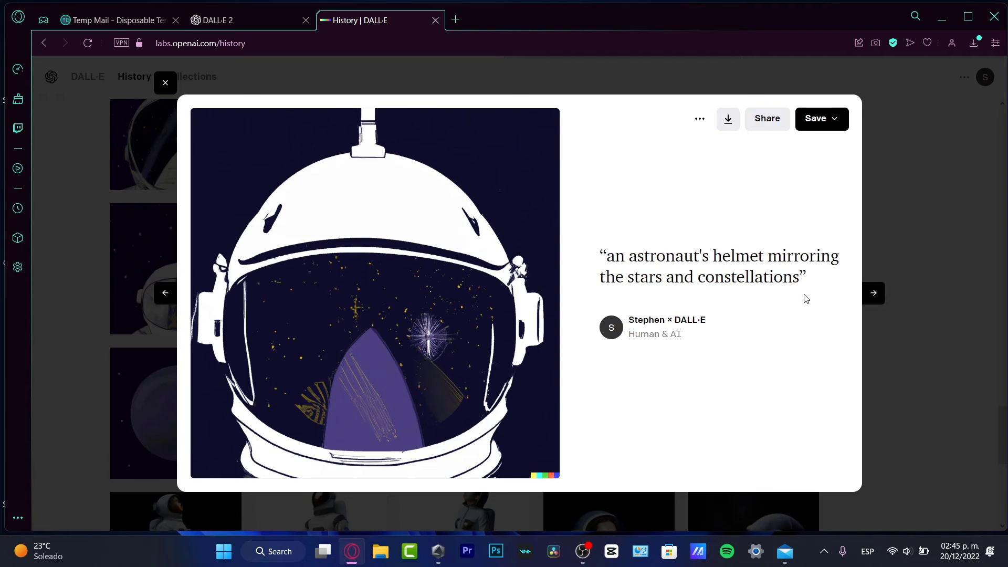
{"action": "mouse_move", "coordinate": [508, 426]}
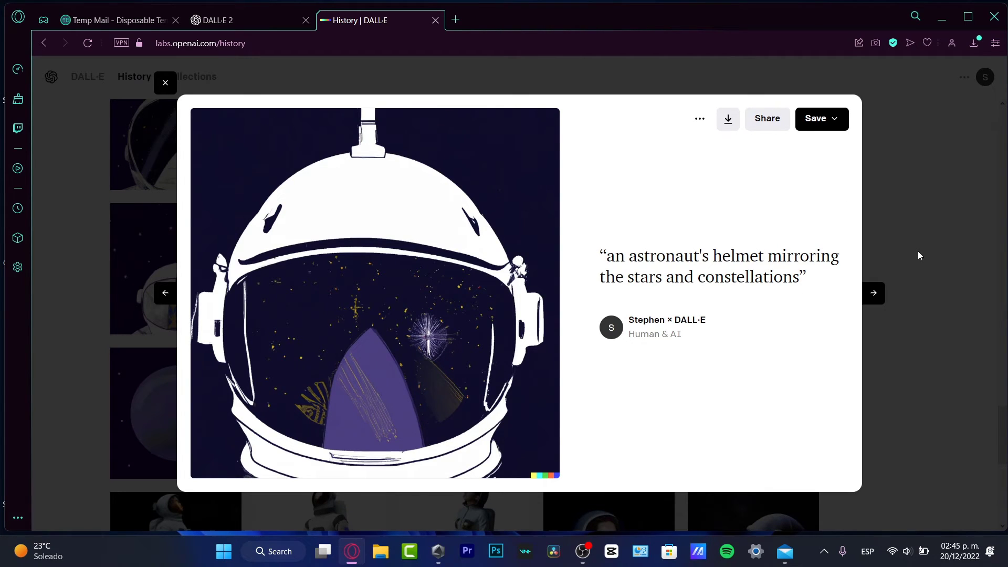
Step: Close the enlarged astronaut helmet image and scroll the History page
{"action": "left_click", "coordinate": [164, 83]}
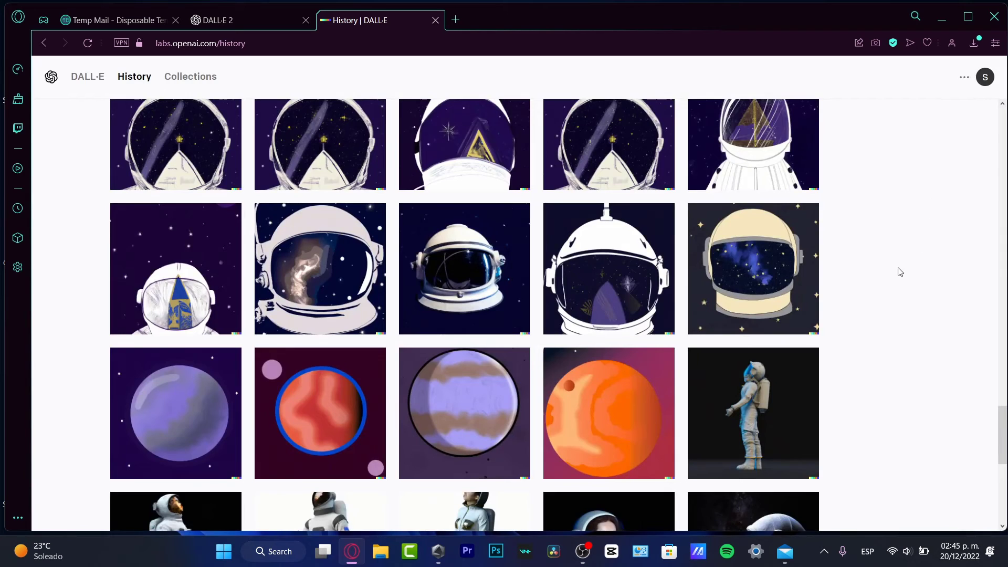
{"action": "scroll", "scroll_direction": "down", "scroll_amount": 3}
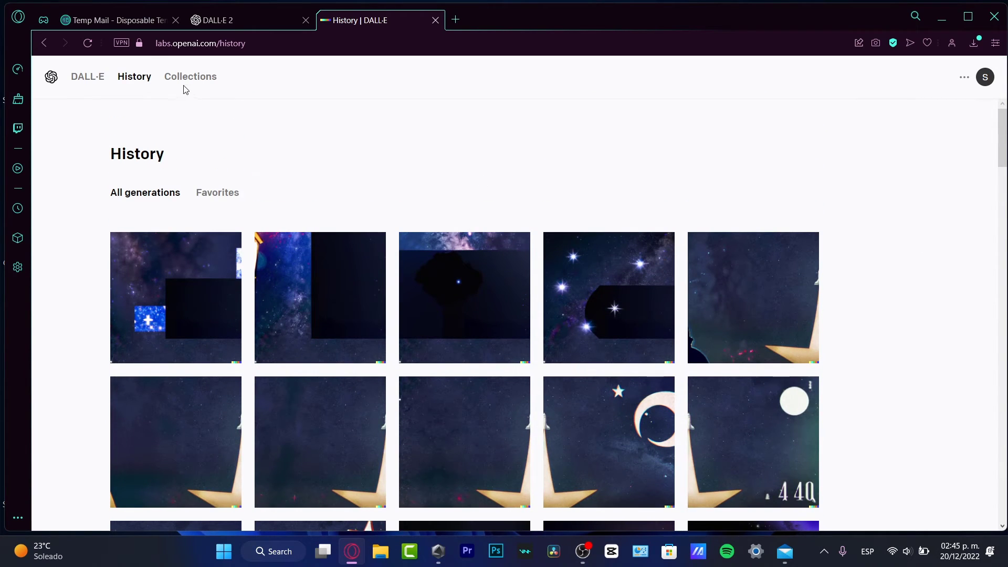
Step: Generate images for 'a cyberpunk style image of a pursuit scene at midnight'
{"action": "left_click", "coordinate": [88, 76]}
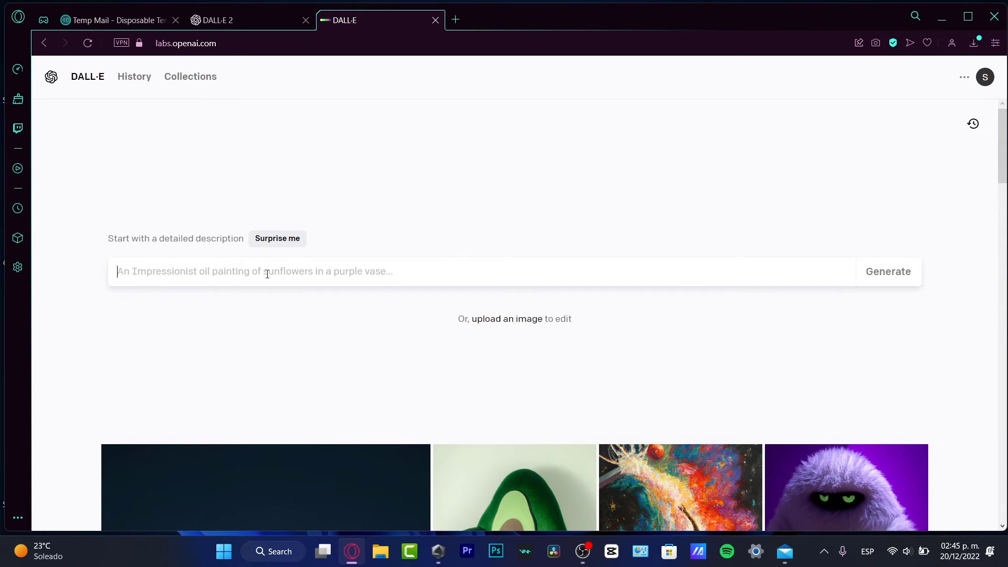
{"action": "mouse_move", "coordinate": [324, 251]}
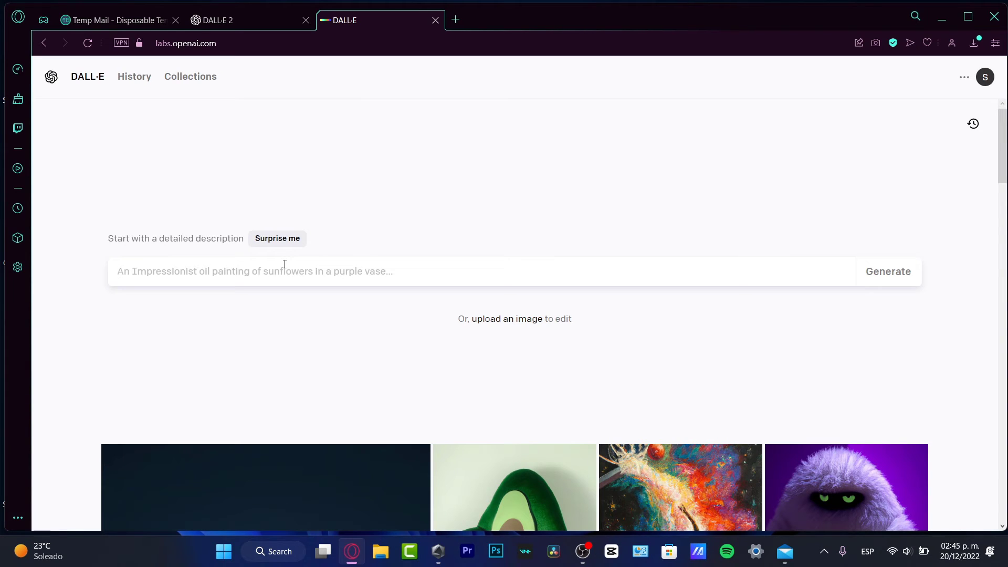
{"action": "type", "text": "a cyberpunk"}
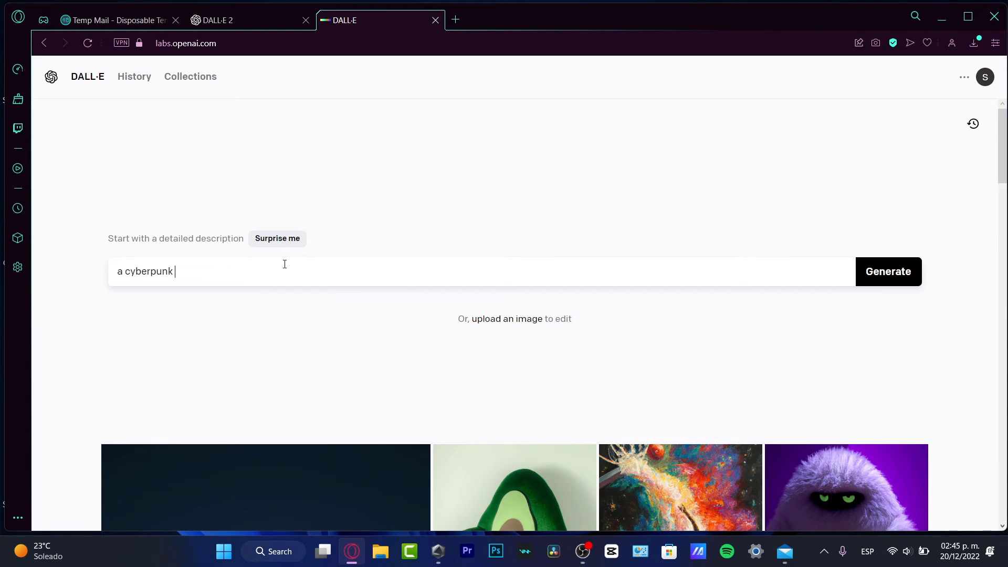
{"action": "type", "text": "style image"}
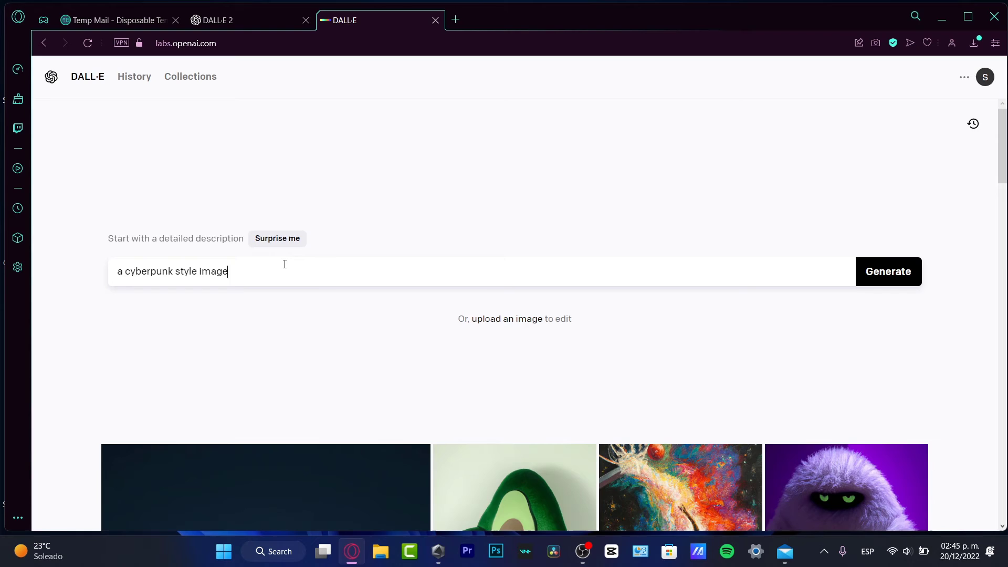
{"action": "left_click", "coordinate": [887, 271]}
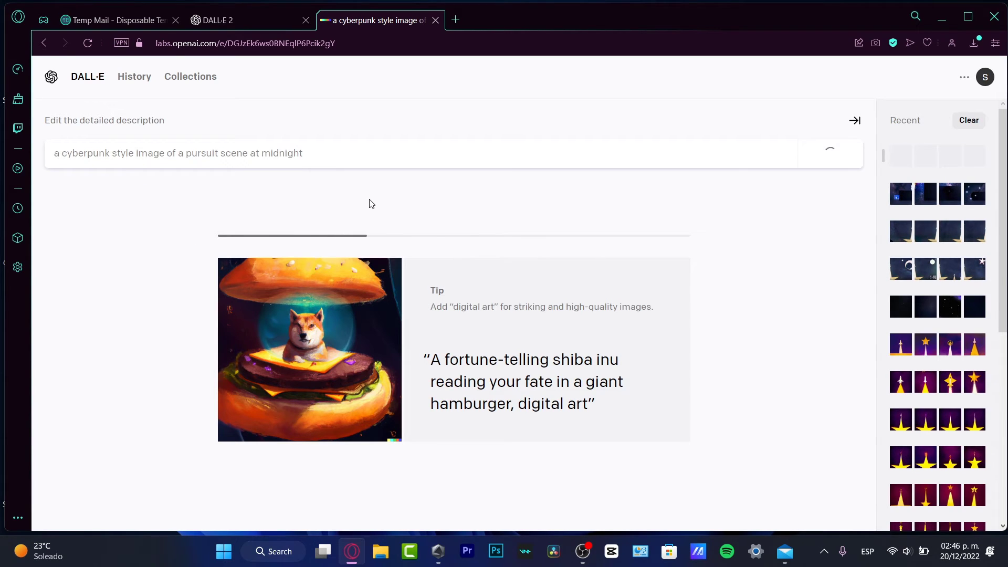
Step: Enlarge the first cyberpunk pursuit image, step through the others, then return to the grid
{"action": "left_click", "coordinate": [830, 153]}
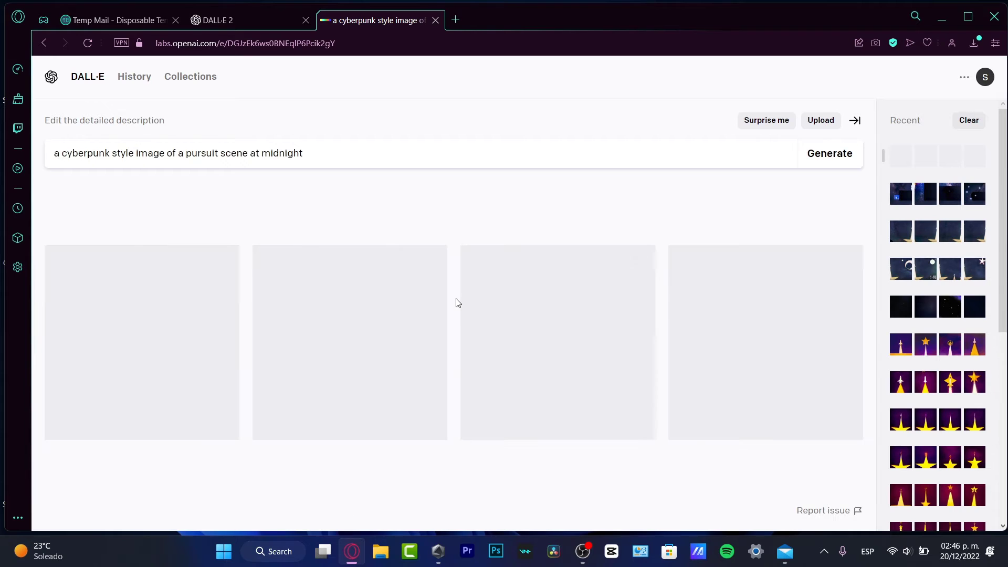
{"action": "left_click", "coordinate": [828, 153]}
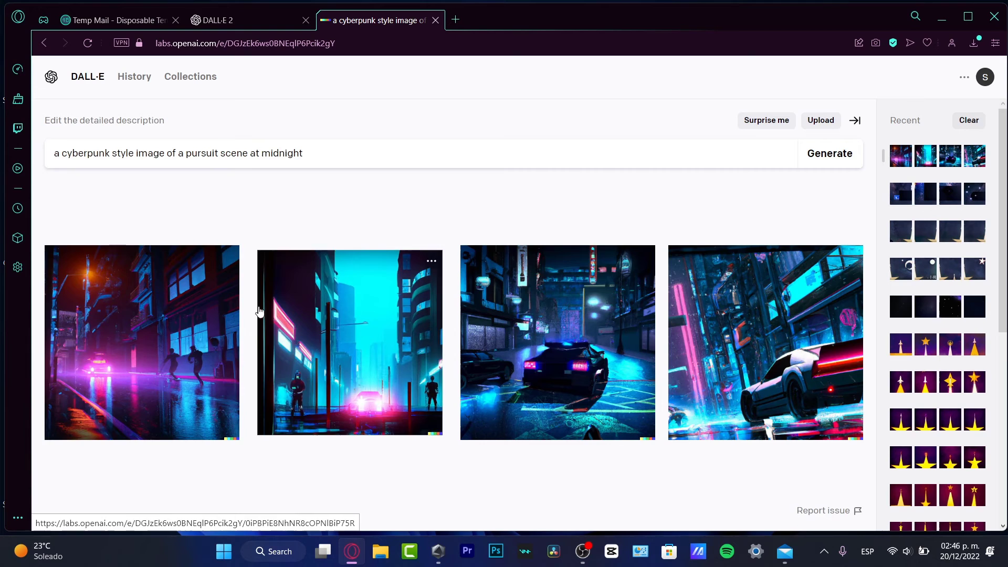
{"action": "left_click", "coordinate": [141, 341]}
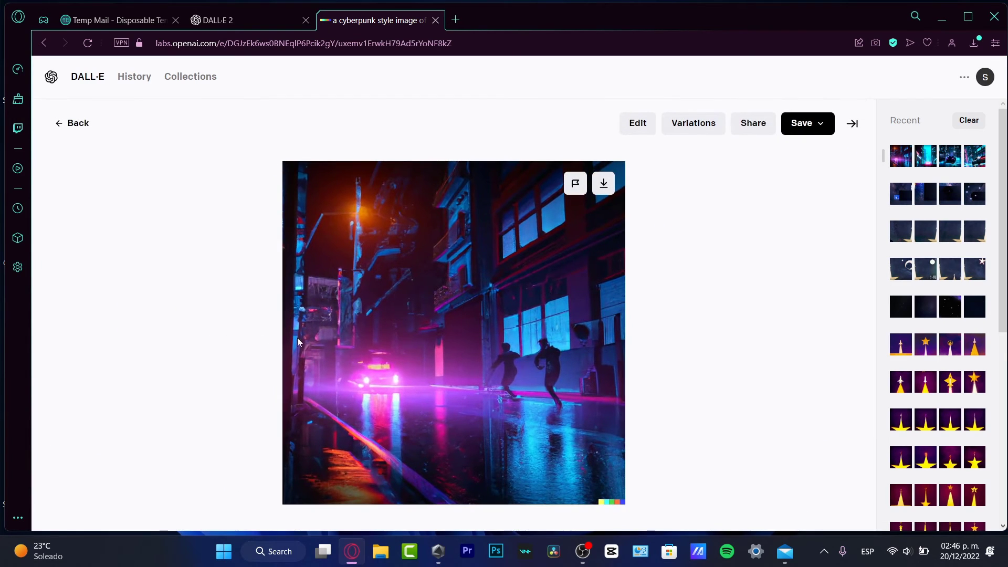
{"action": "mouse_move", "coordinate": [678, 332]}
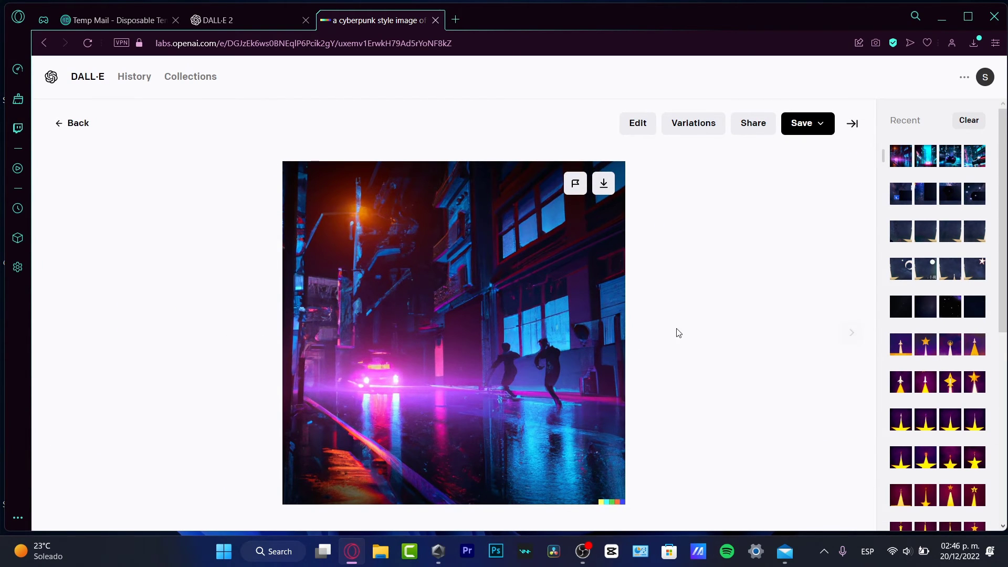
{"action": "left_click", "coordinate": [851, 332]}
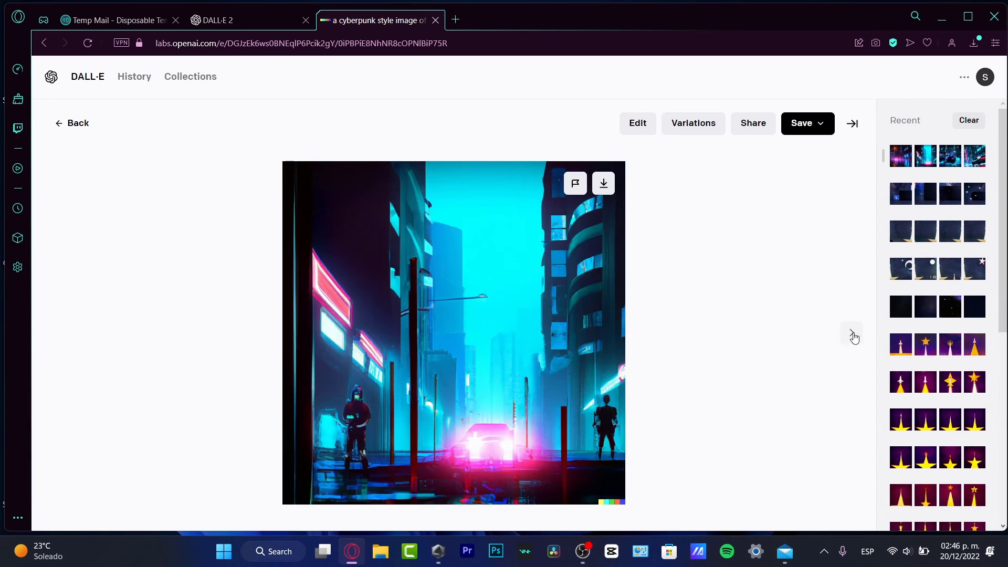
{"action": "left_click", "coordinate": [852, 335]}
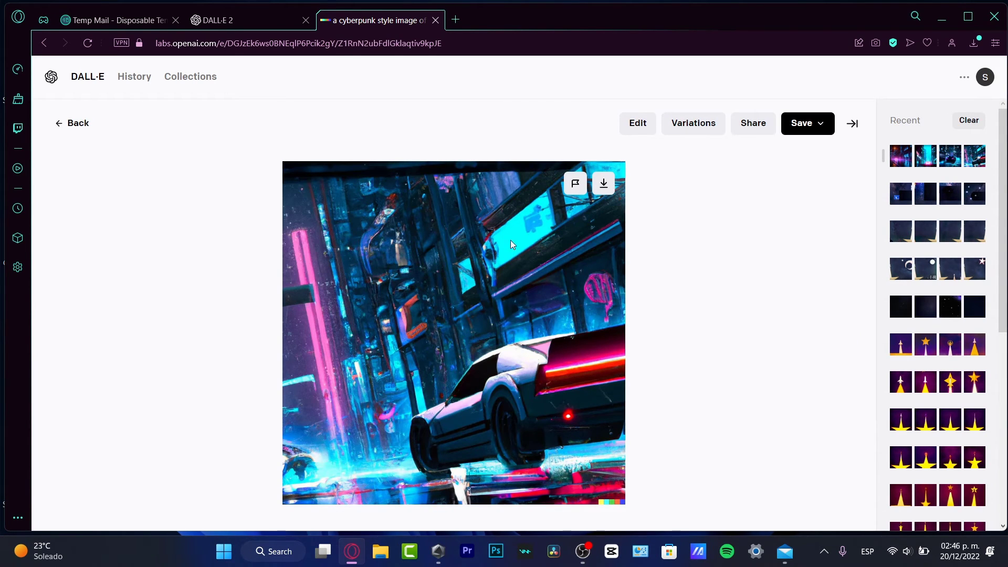
{"action": "left_click", "coordinate": [72, 123]}
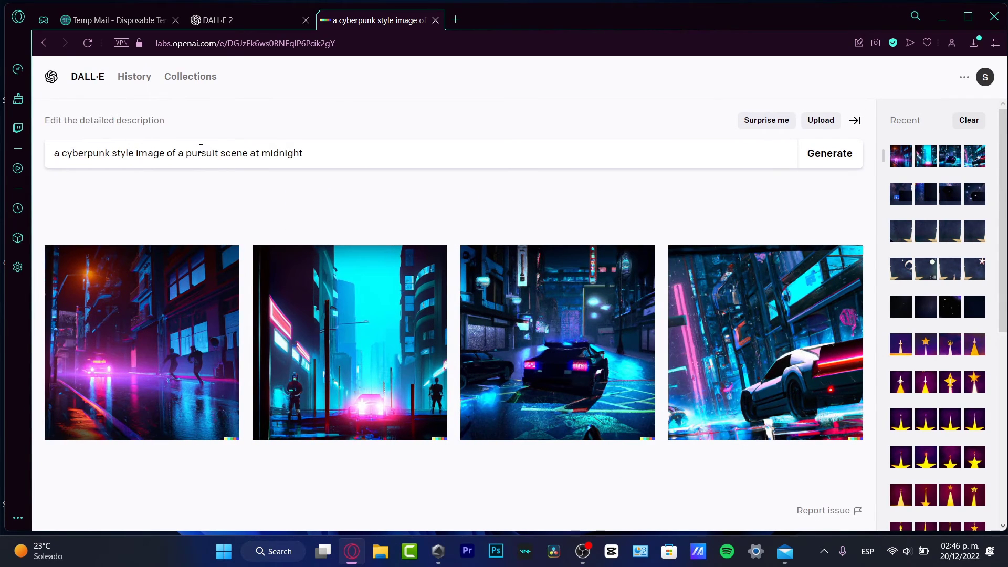
Step: Regenerate with 'two police cars in a pursuit scene at midnight' and enlarge the first result
{"action": "left_click", "coordinate": [200, 153]}
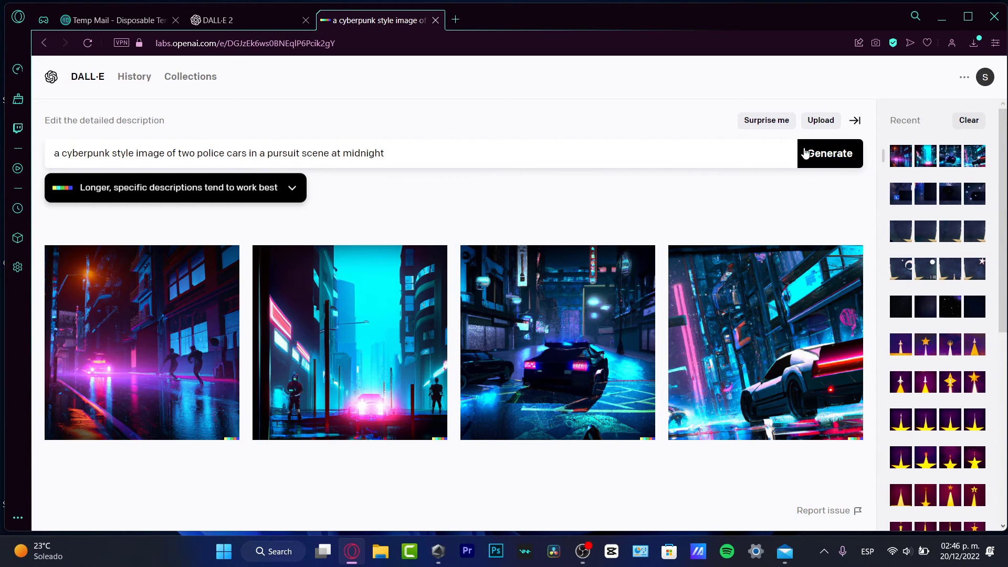
{"action": "left_click", "coordinate": [828, 152]}
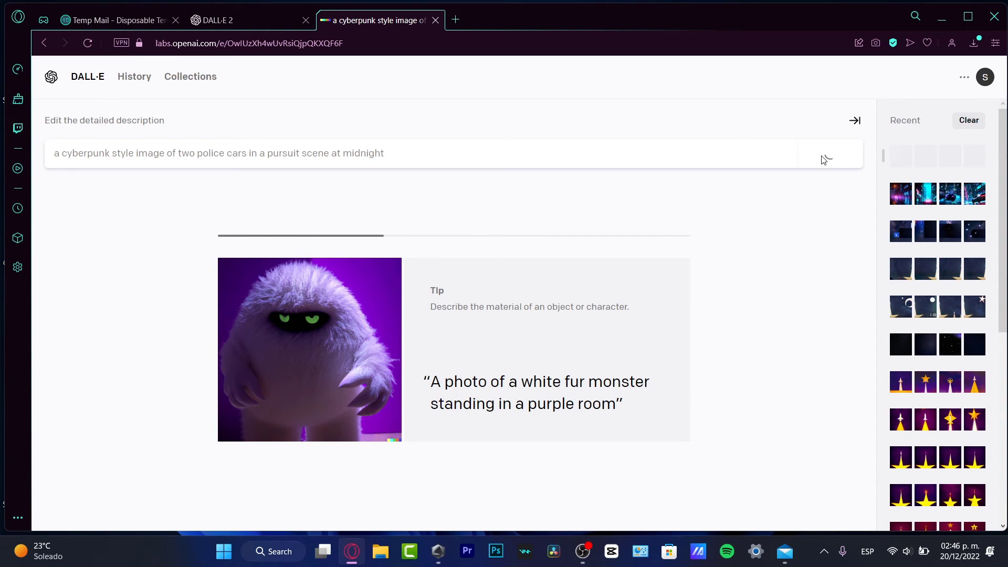
{"action": "left_click", "coordinate": [828, 153]}
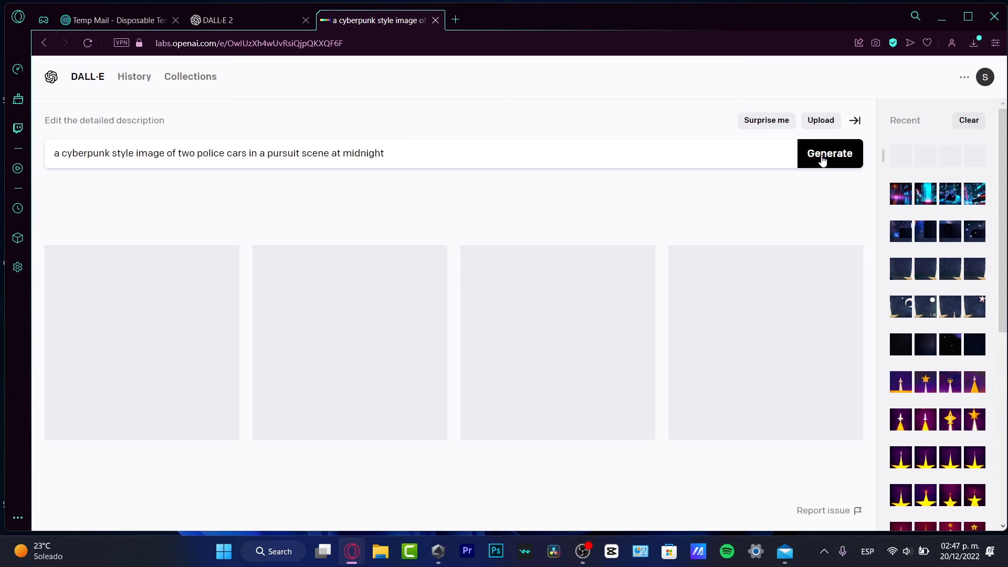
{"action": "left_click", "coordinate": [828, 153]}
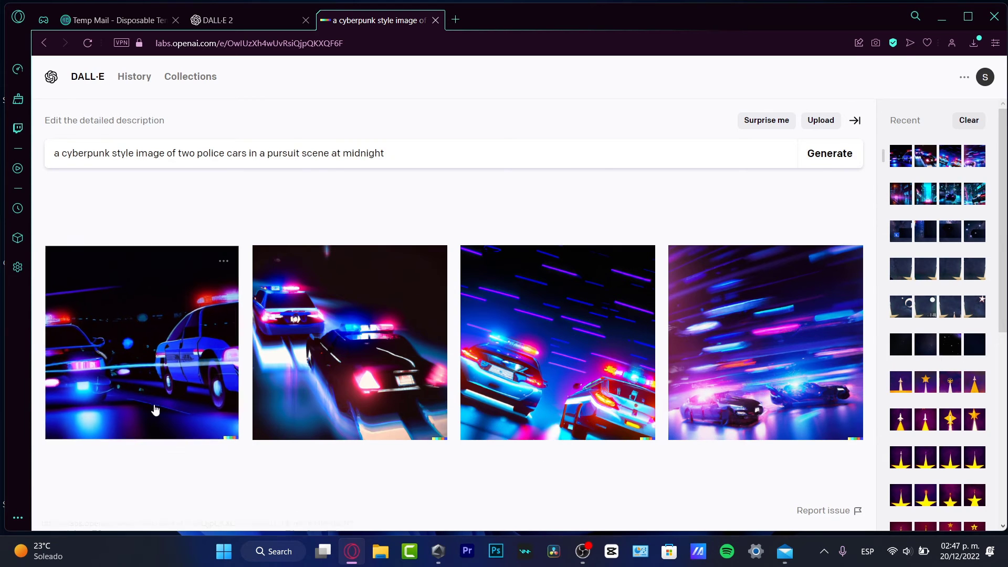
{"action": "left_click", "coordinate": [141, 341]}
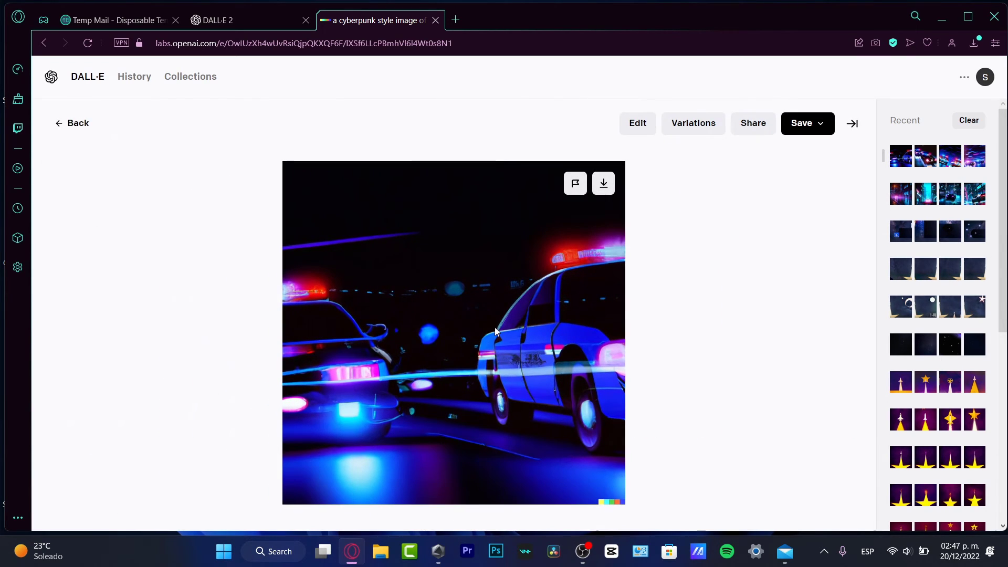
{"action": "mouse_move", "coordinate": [350, 253]}
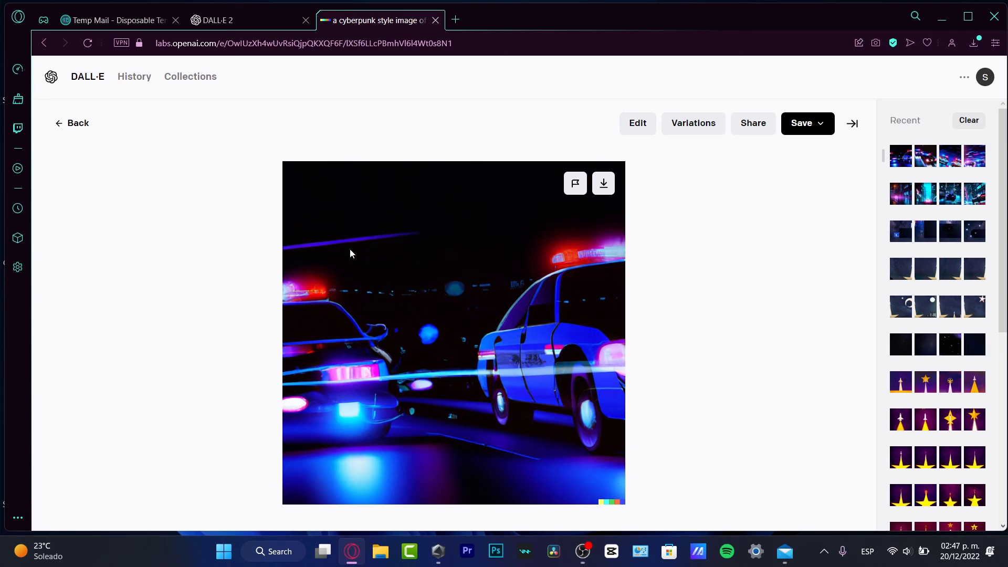
{"action": "mouse_move", "coordinate": [641, 437]}
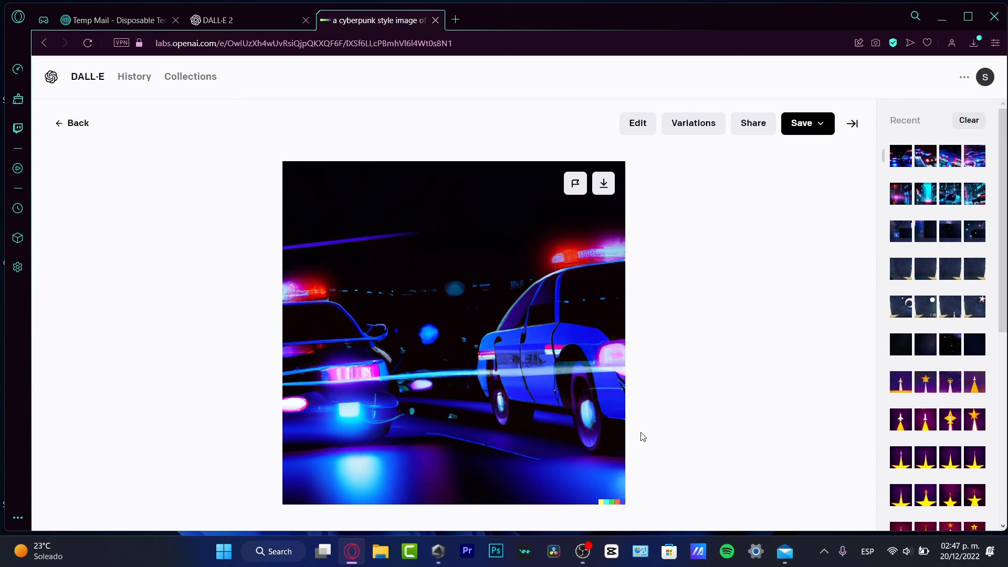
{"action": "mouse_move", "coordinate": [546, 280]}
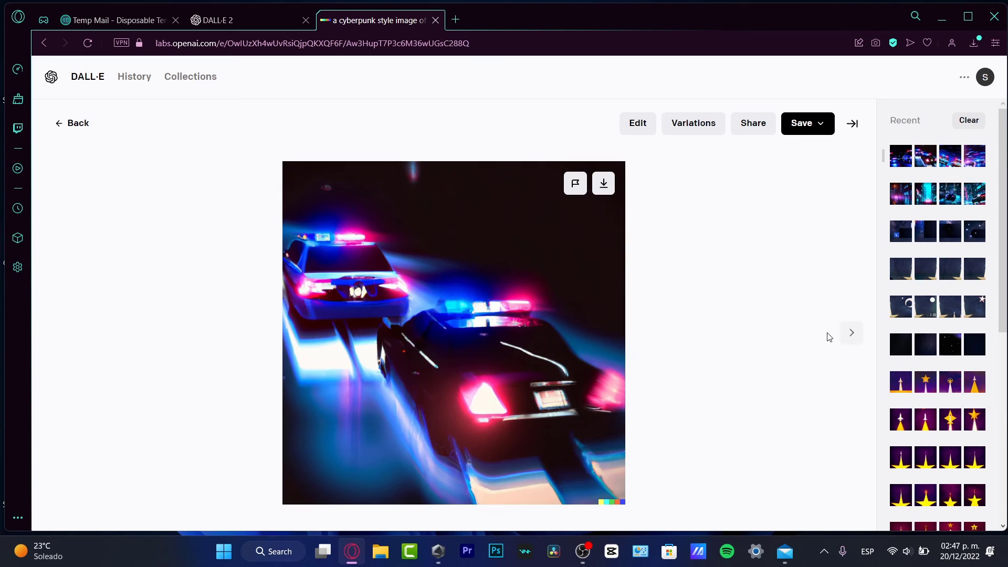
{"action": "mouse_move", "coordinate": [845, 347]}
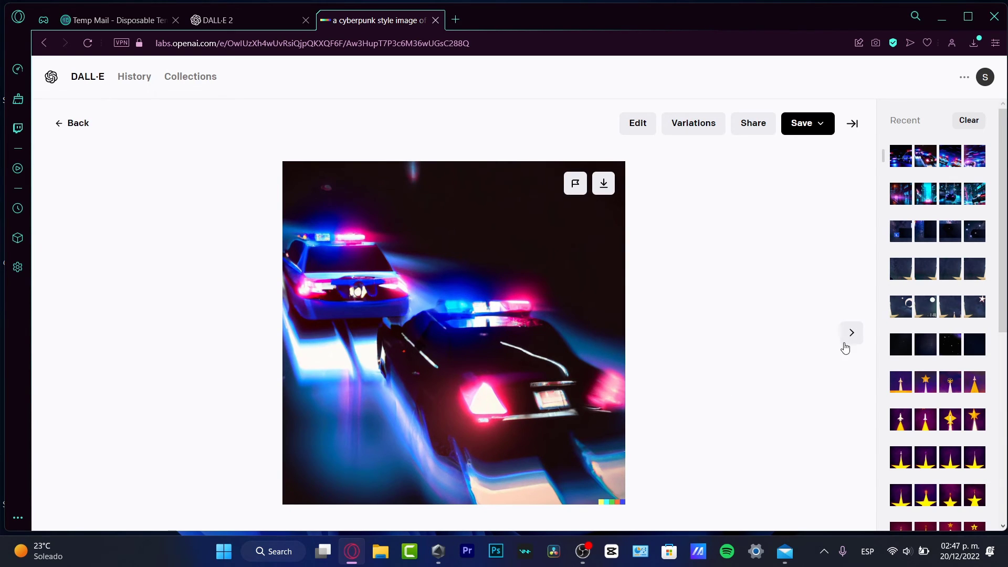
{"action": "mouse_move", "coordinate": [879, 340]}
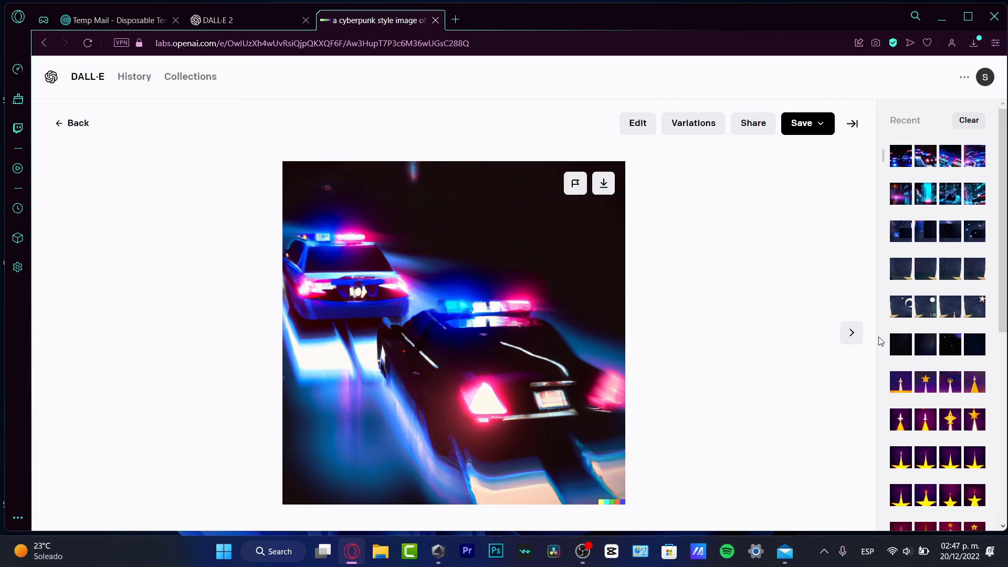
{"action": "left_click", "coordinate": [850, 332]}
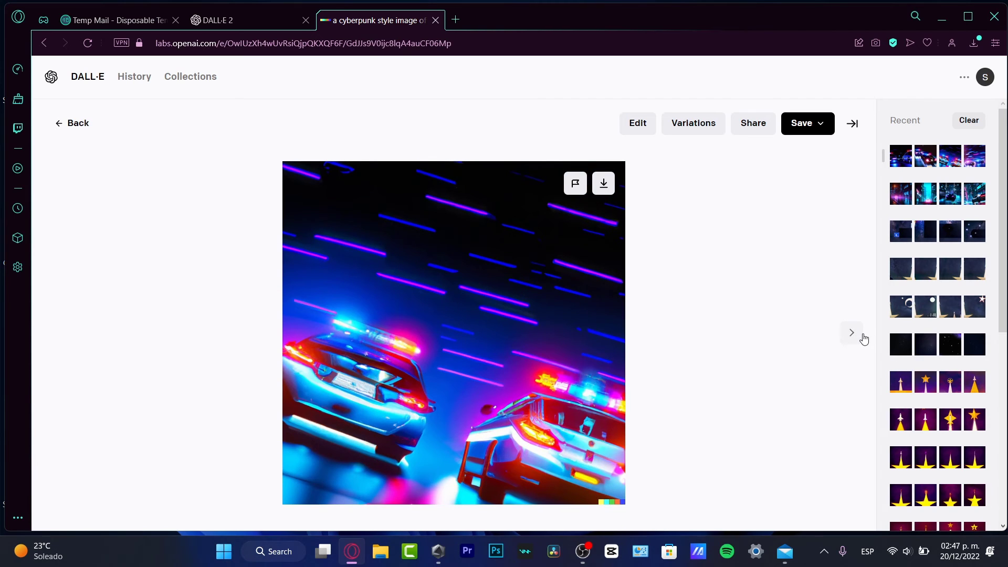
{"action": "left_click", "coordinate": [851, 332]}
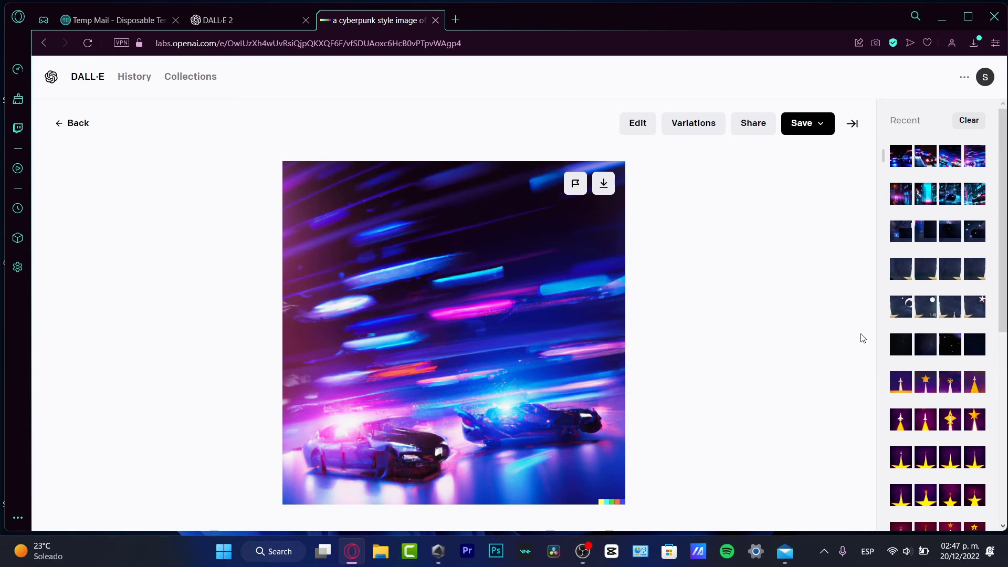
{"action": "left_click", "coordinate": [56, 332]}
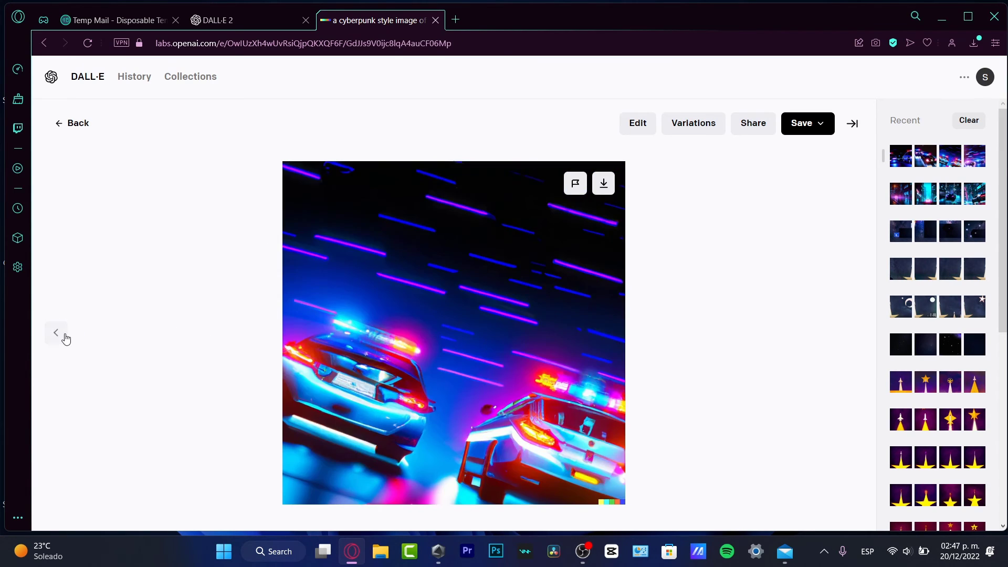
{"action": "left_click", "coordinate": [56, 332]}
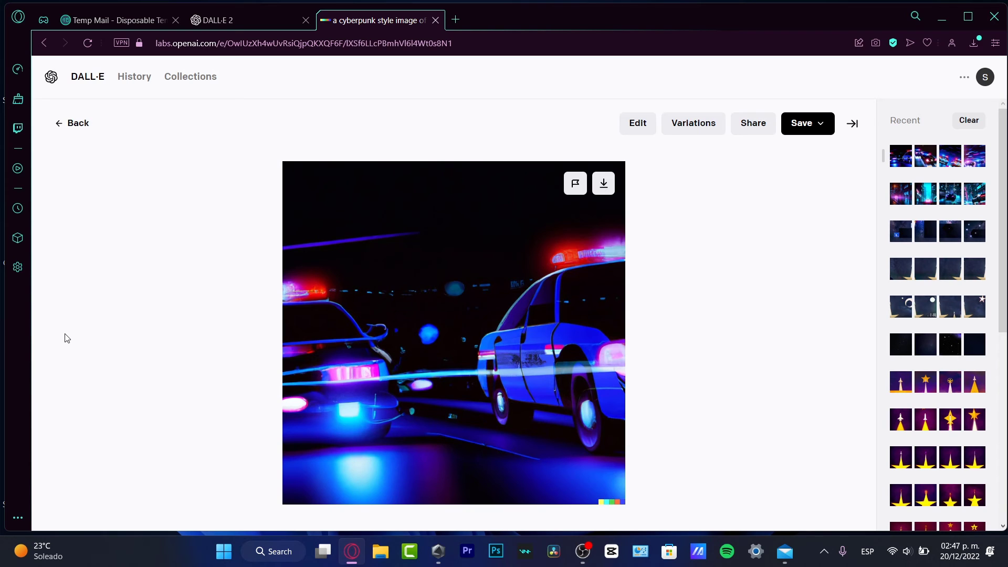
{"action": "mouse_move", "coordinate": [393, 343]}
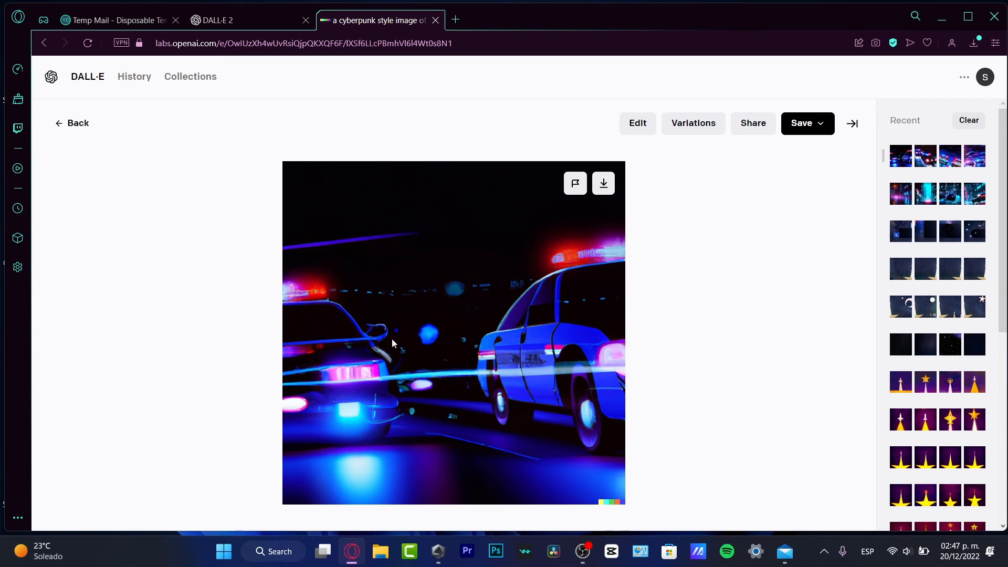
{"action": "mouse_move", "coordinate": [693, 122]}
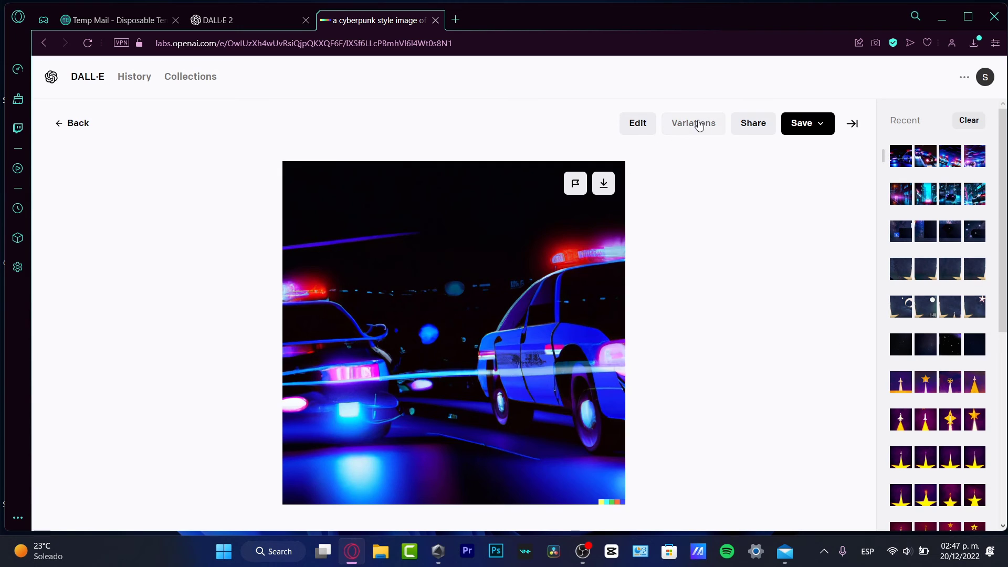
Step: Create variations of the police-chase image and open the side-view police-car variation in the editor
{"action": "left_click", "coordinate": [73, 123]}
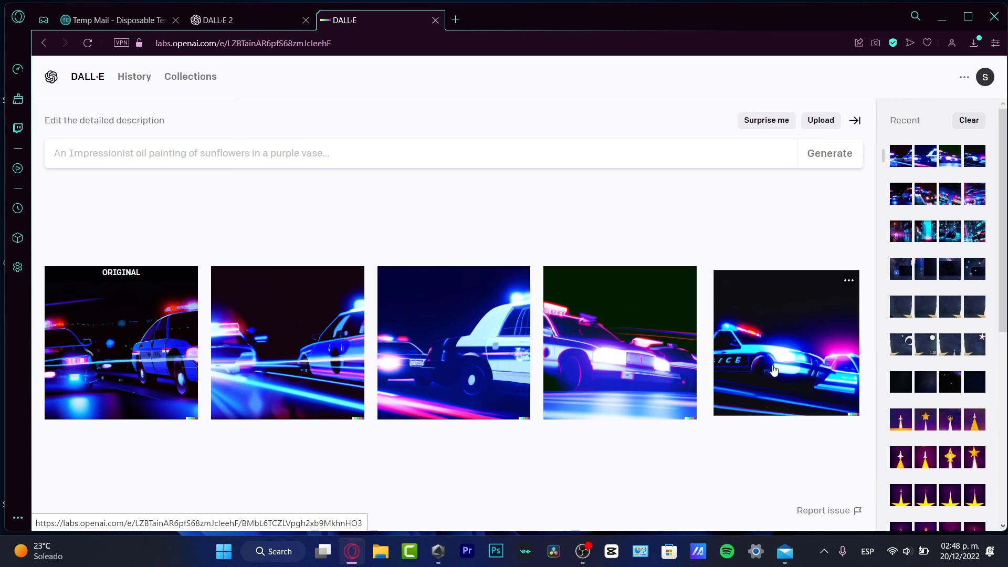
{"action": "left_click", "coordinate": [785, 343]}
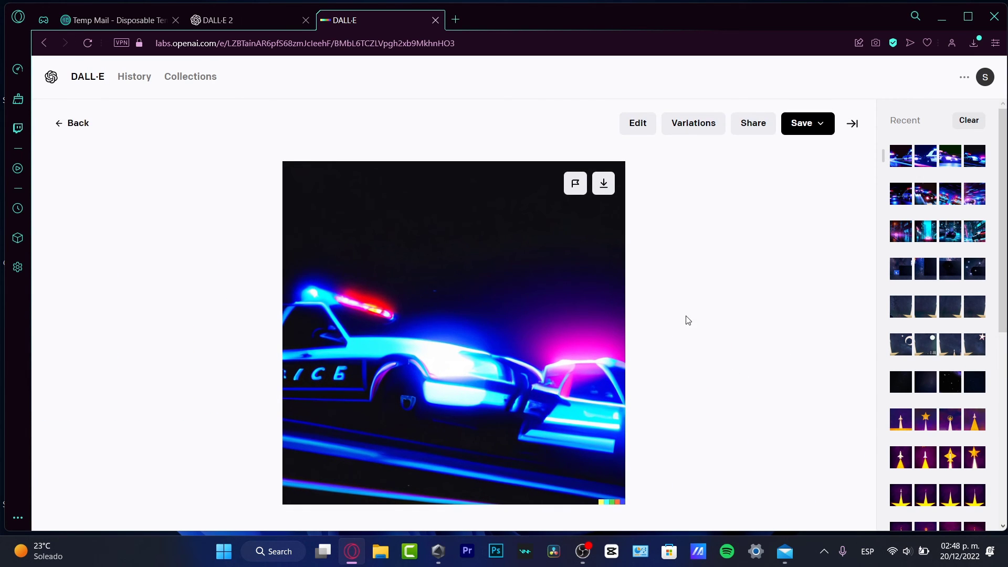
{"action": "left_click", "coordinate": [636, 122]}
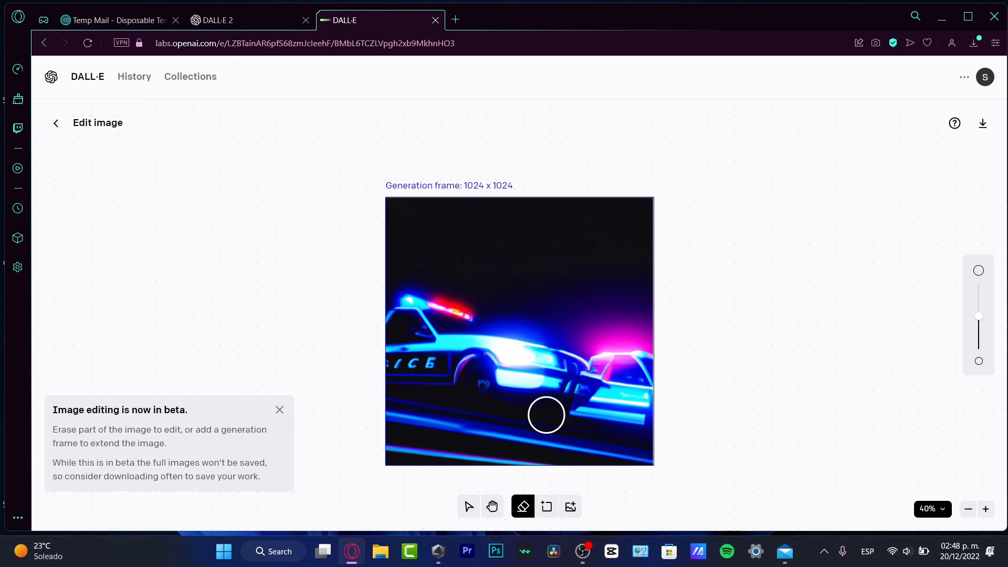
Step: Check credits, then place a generation frame over the empty space left of the image
{"action": "left_click", "coordinate": [962, 77]}
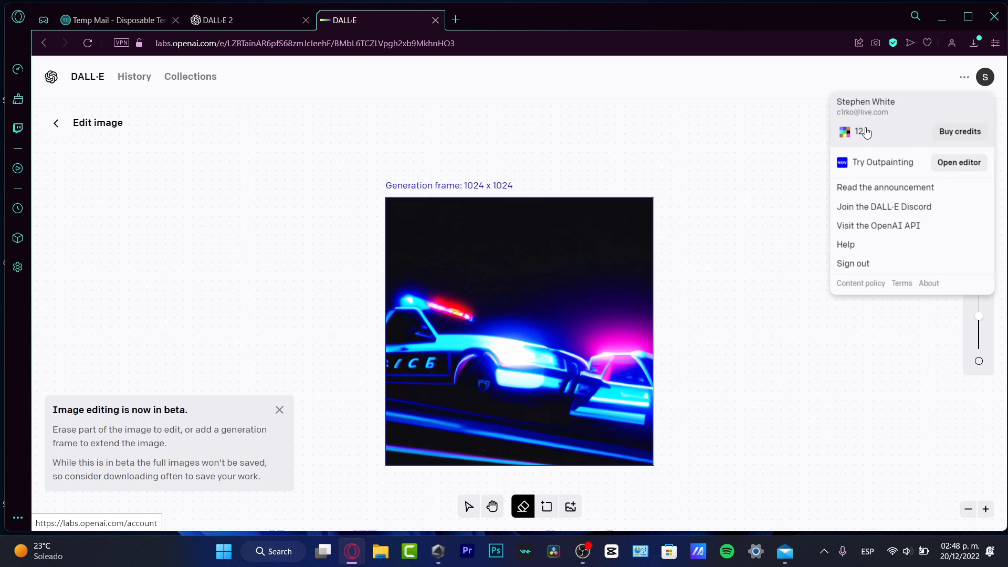
{"action": "mouse_move", "coordinate": [874, 245]}
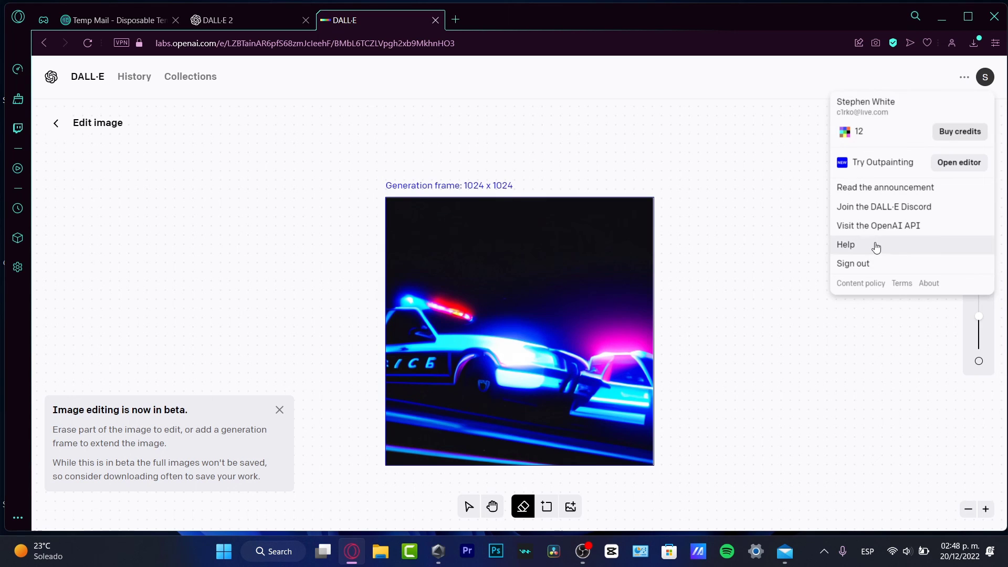
{"action": "mouse_move", "coordinate": [546, 507]}
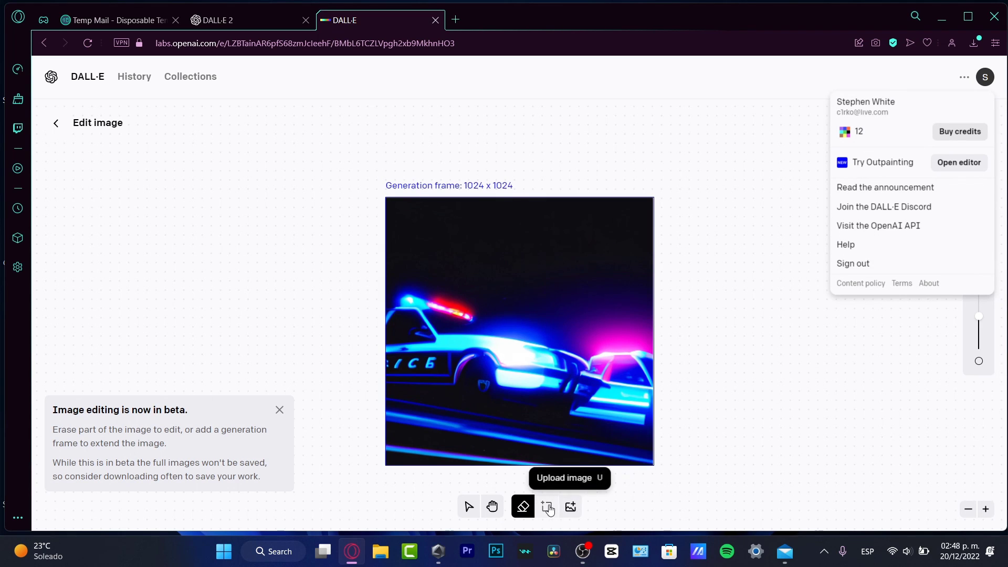
{"action": "left_click", "coordinate": [546, 506]}
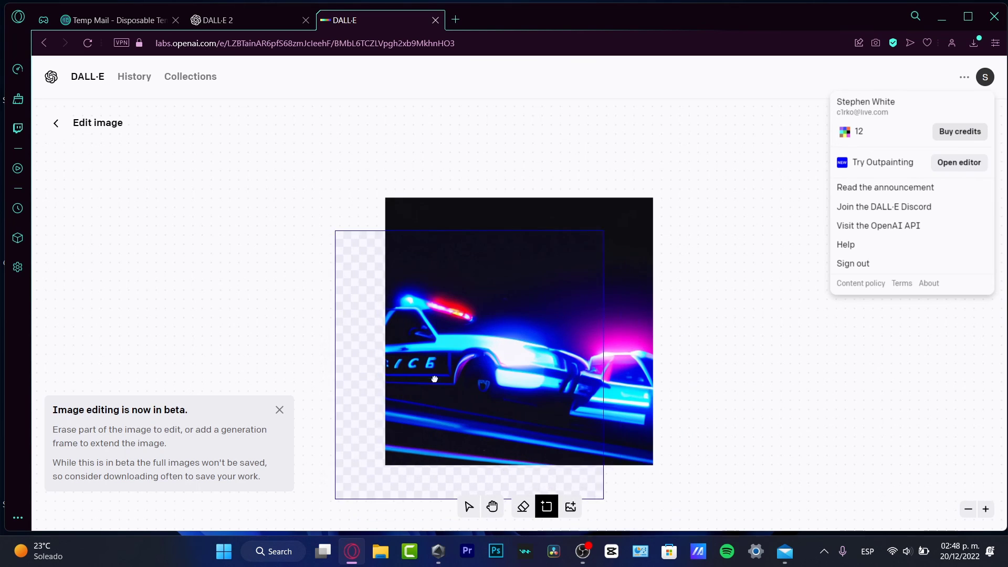
{"action": "left_click_drag", "start_coordinate": [434, 378], "coordinate": [238, 342]}
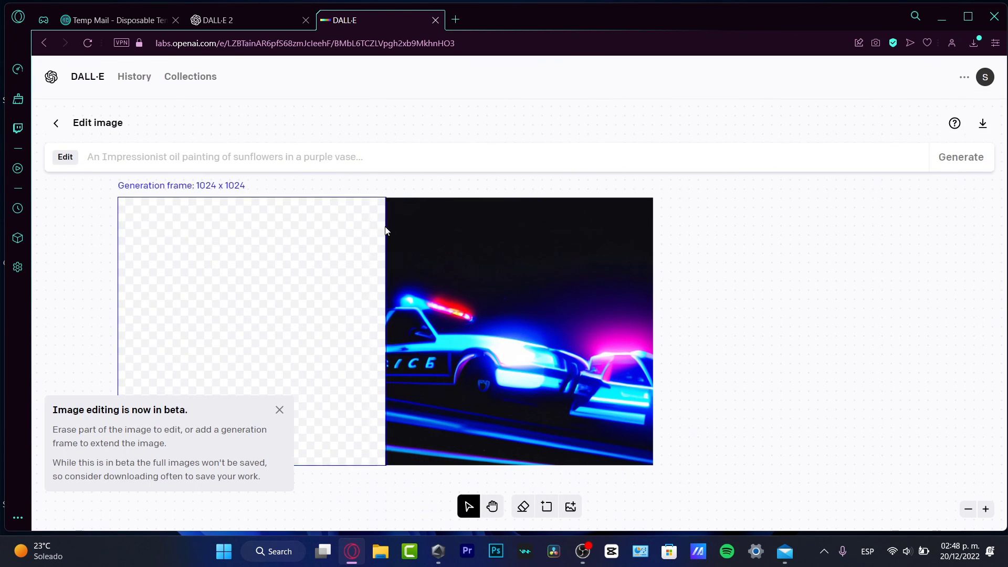
Step: Generate the left extension, browse the options, and accept the city-skyline version
{"action": "left_click", "coordinate": [960, 156]}
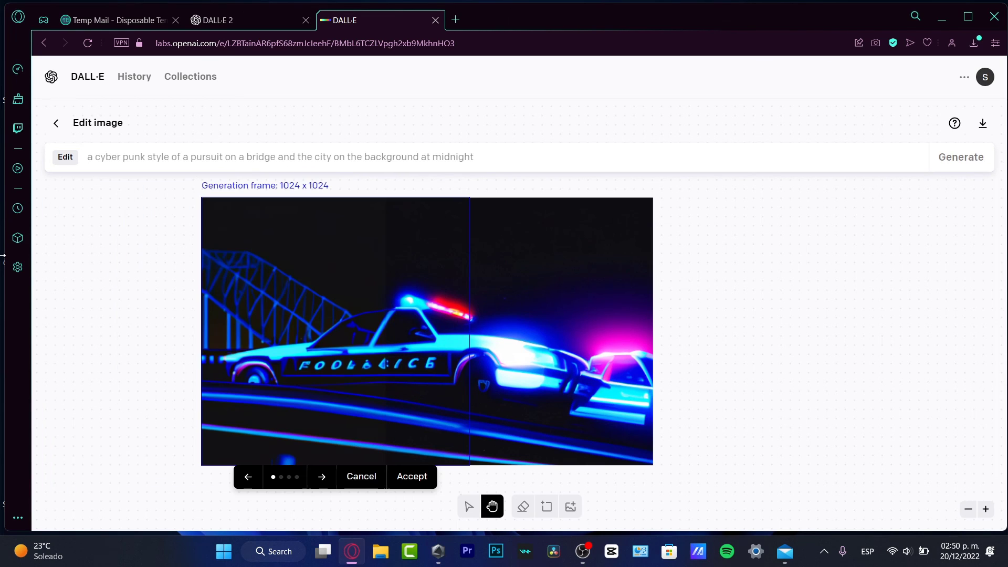
{"action": "mouse_move", "coordinate": [512, 375]}
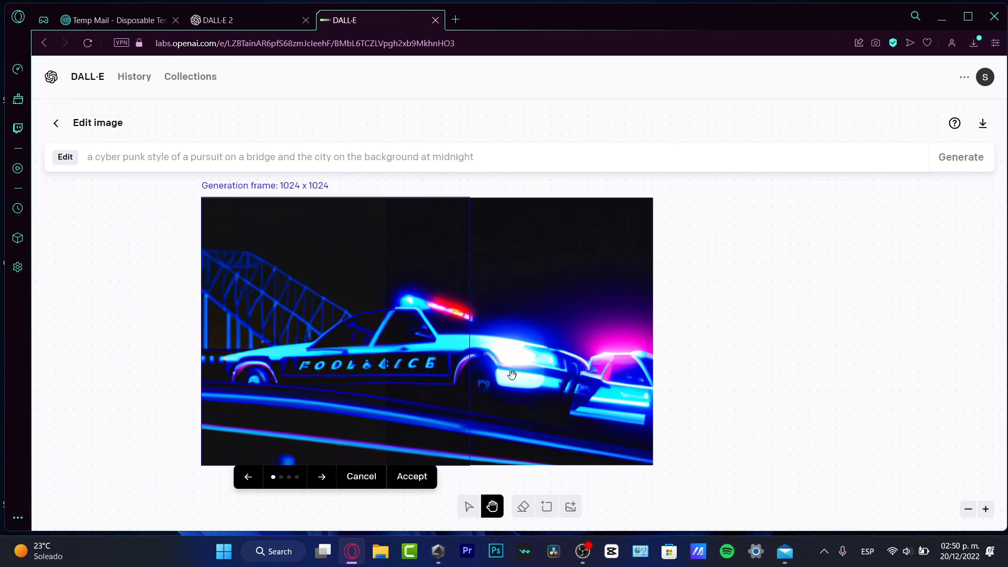
{"action": "left_click", "coordinate": [321, 476]}
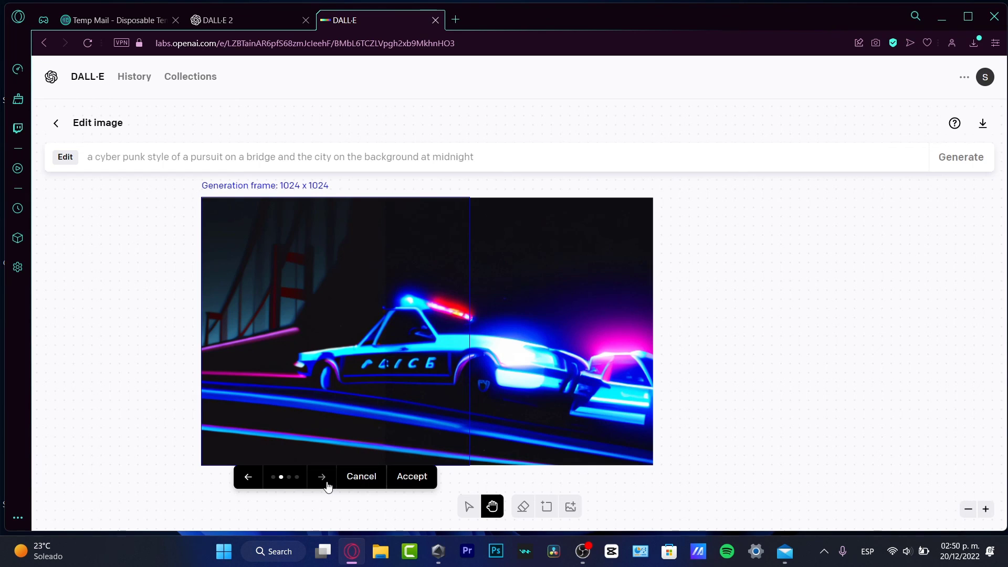
{"action": "left_click", "coordinate": [321, 476]}
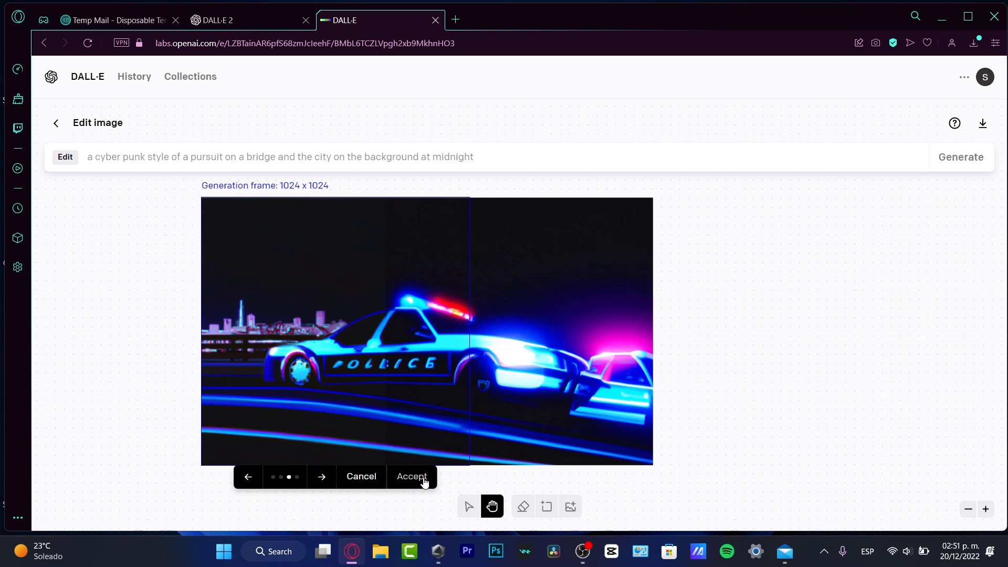
{"action": "left_click", "coordinate": [411, 476]}
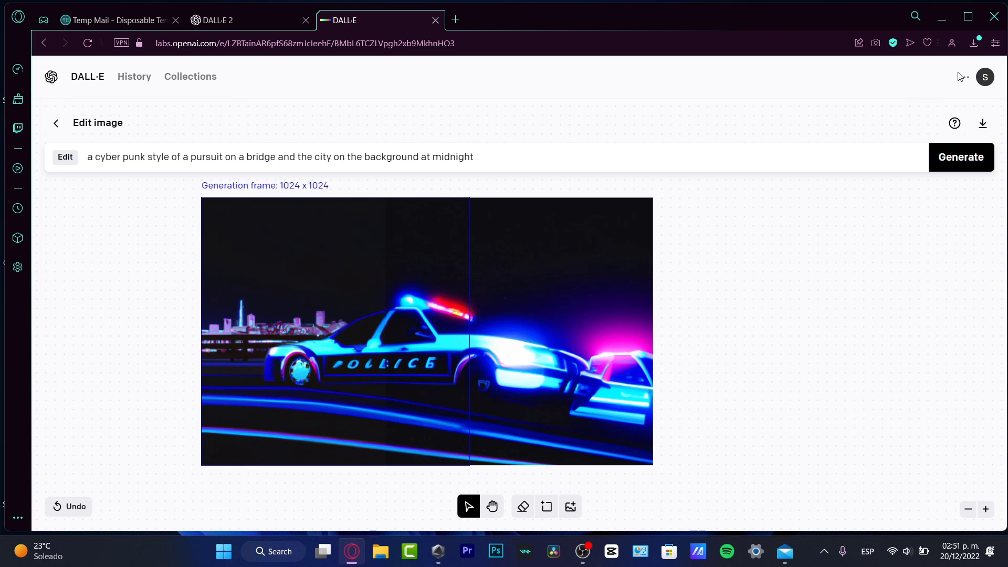
Step: Open the account menu to confirm the credit balance is now 9
{"action": "left_click", "coordinate": [984, 76]}
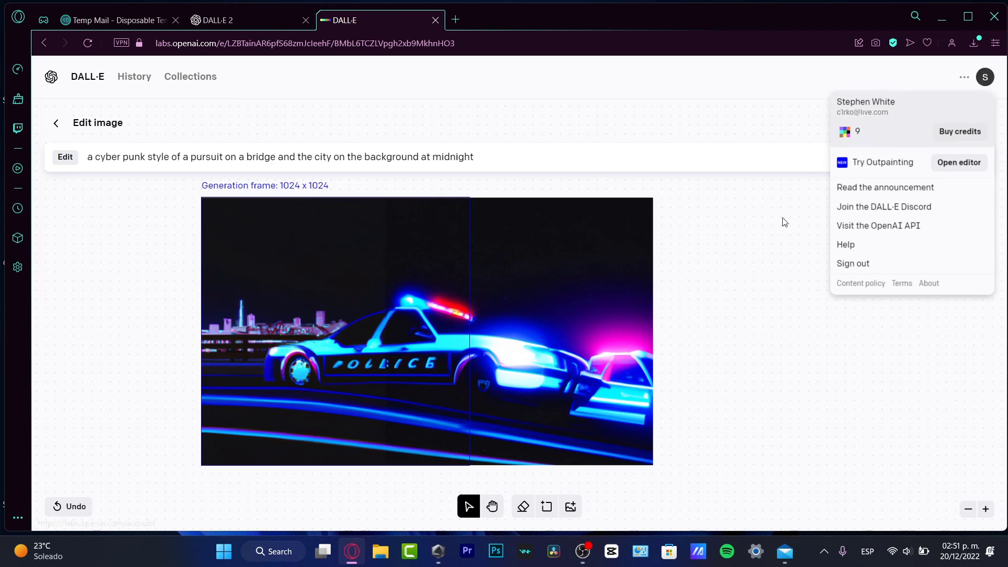
{"action": "mouse_move", "coordinate": [726, 309]}
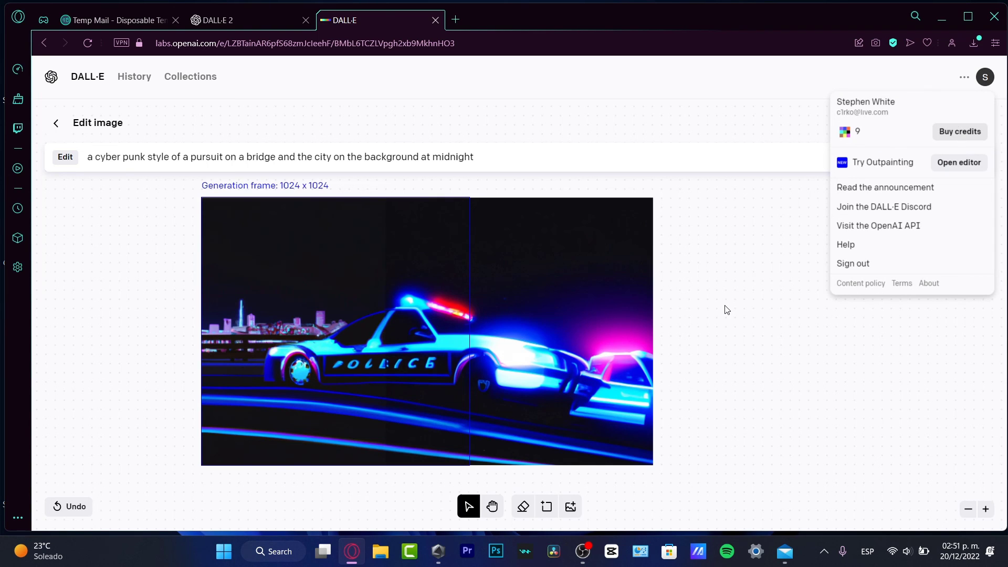
{"action": "mouse_move", "coordinate": [729, 310]}
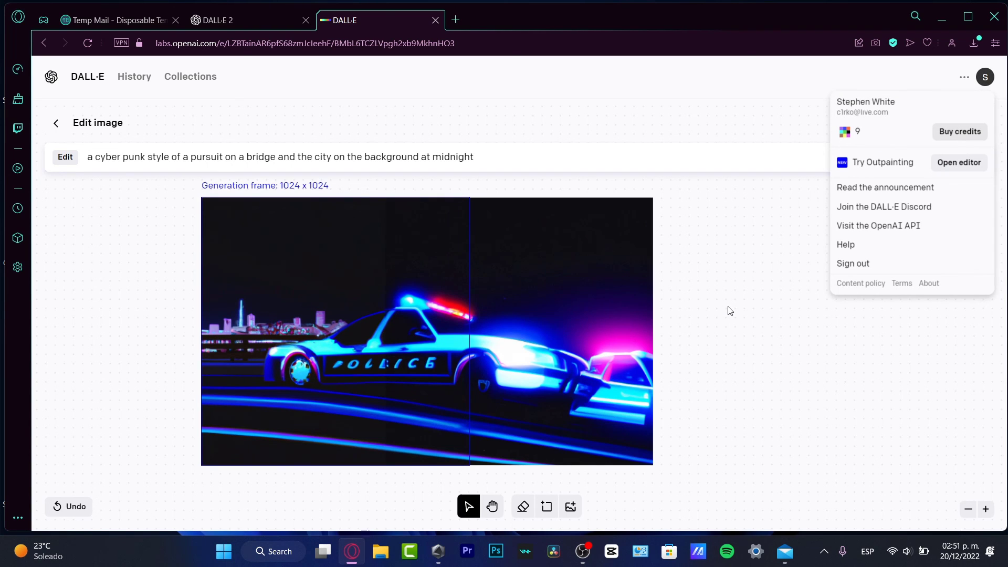
{"action": "mouse_move", "coordinate": [627, 321]}
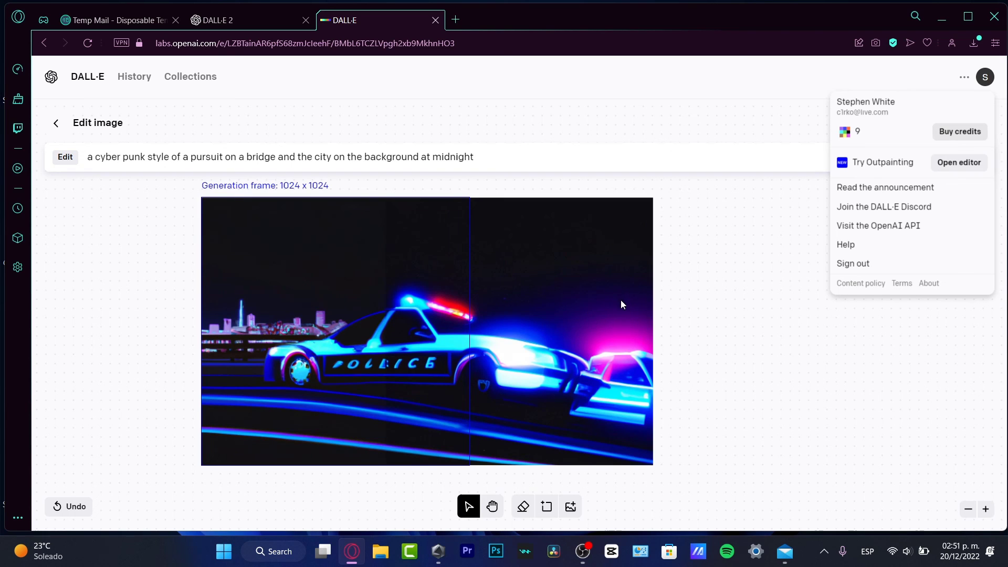
{"action": "mouse_move", "coordinate": [633, 261]}
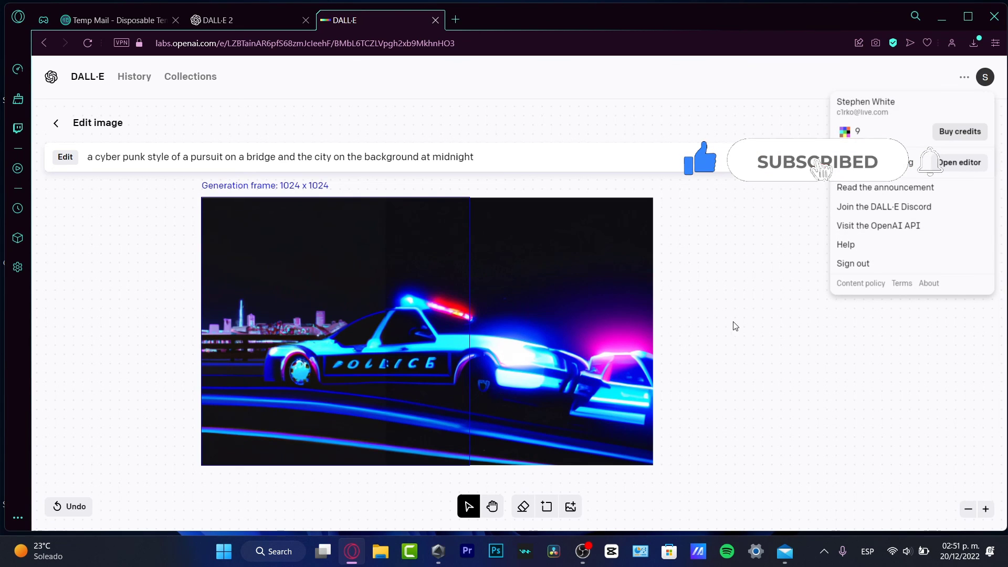
{"action": "mouse_move", "coordinate": [667, 261]}
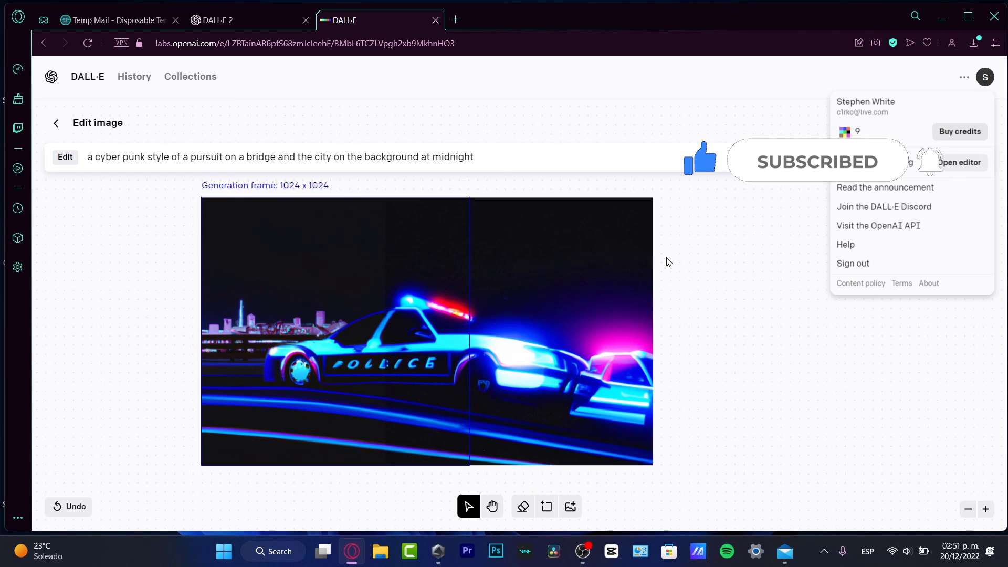